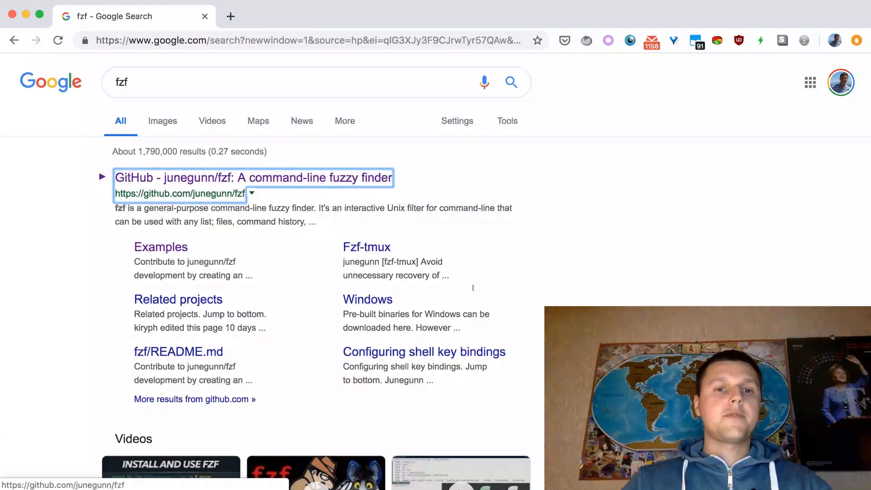
- Open the junegunn/fzf repository from the Google search results
{"action": "left_click", "coordinate": [253, 177]}
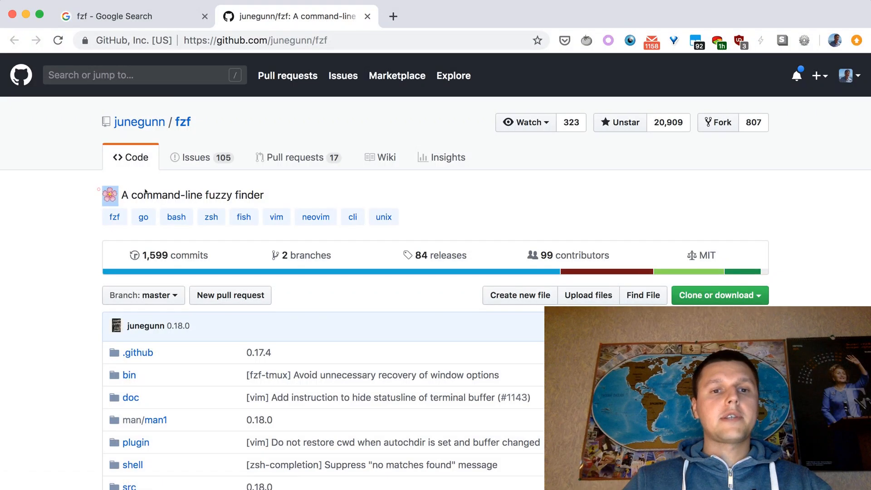
{"action": "mouse_move", "coordinate": [284, 192]}
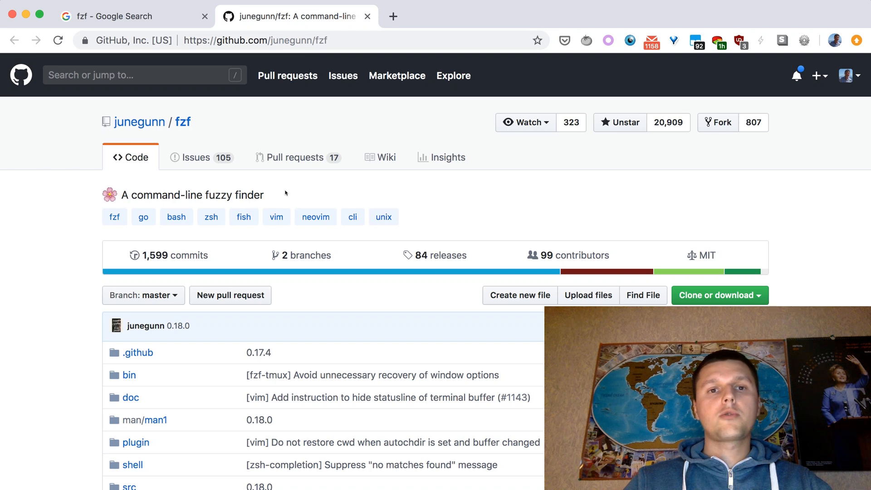
{"action": "mouse_move", "coordinate": [430, 83]}
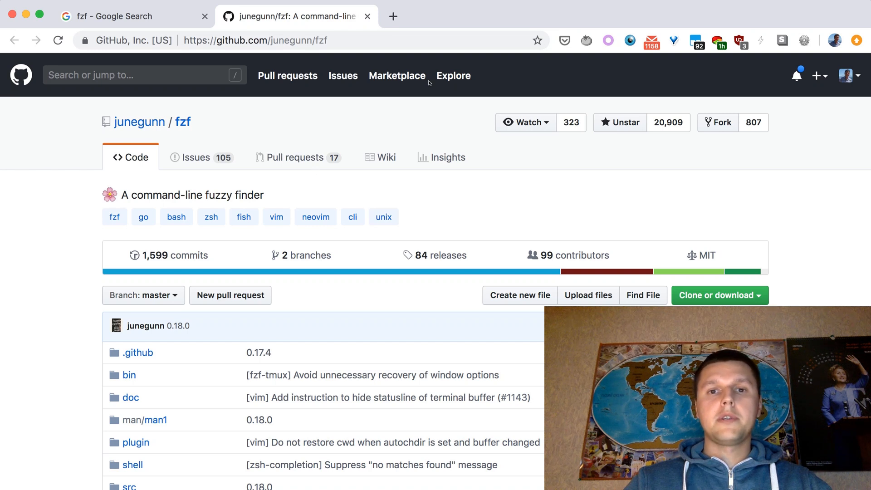
{"action": "mouse_move", "coordinate": [694, 126]}
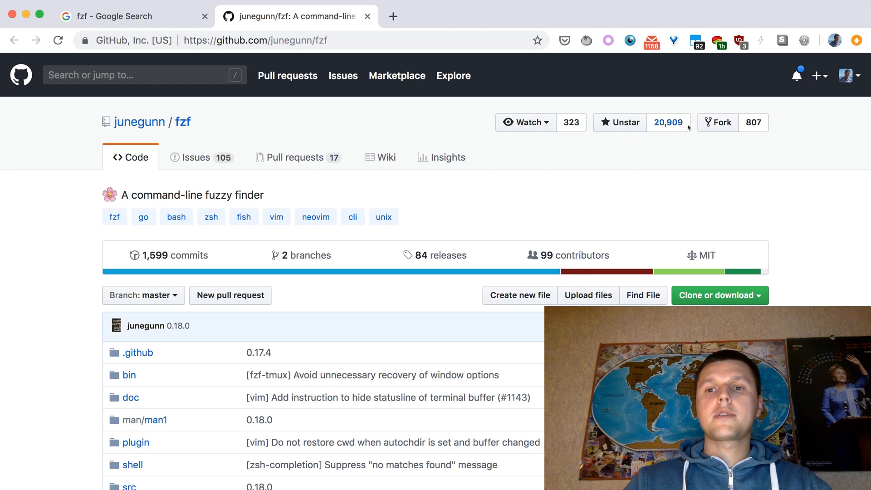
{"action": "mouse_move", "coordinate": [521, 197]}
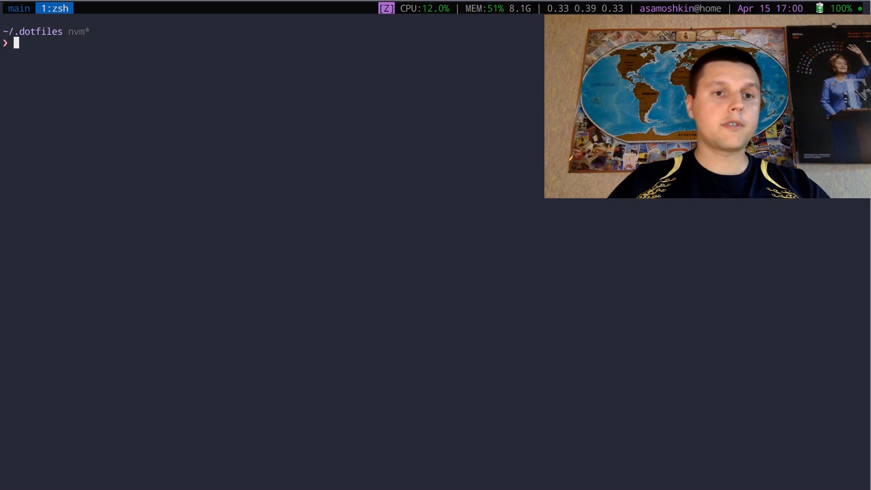
- Run yes | head -10 | awk to number odd/even lines, pipe into fzf and filter by 'odd'
{"action": "type", "text": "yes | head -10 | awk '{ print NR, NR % 2 == 0 ? \"even\" : \"odd\" }'"}
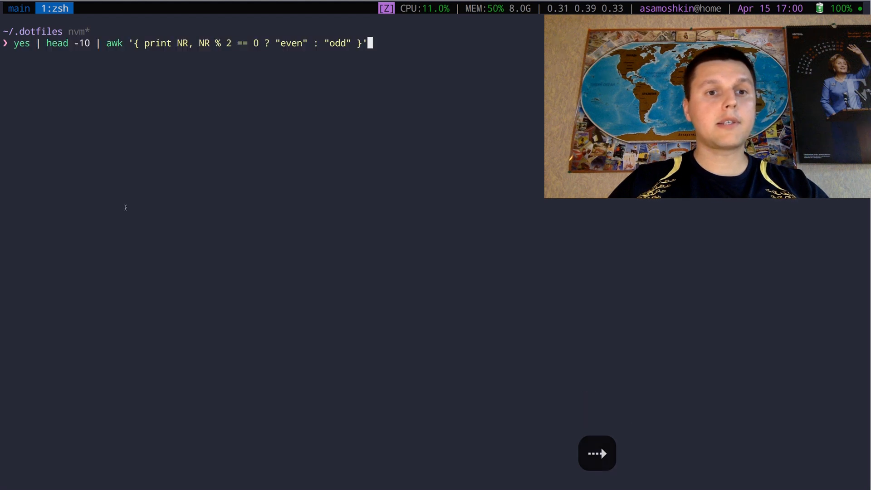
{"action": "key", "text": "Return"}
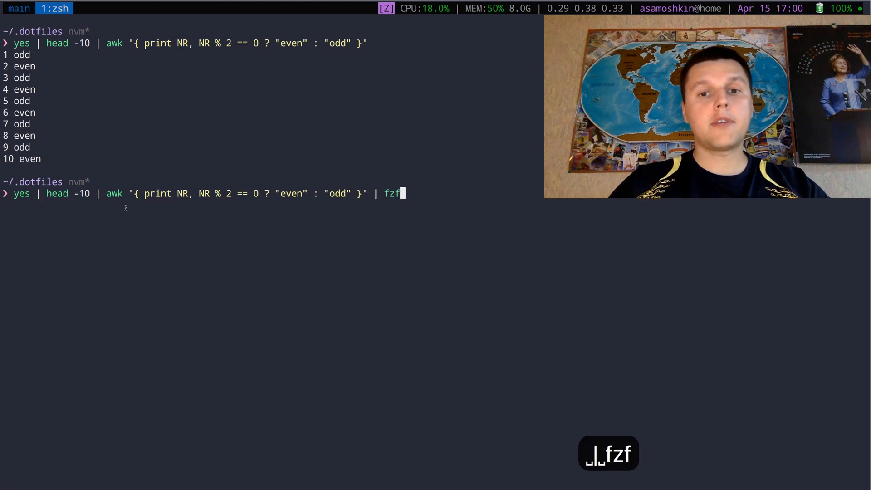
{"action": "key", "text": "Return"}
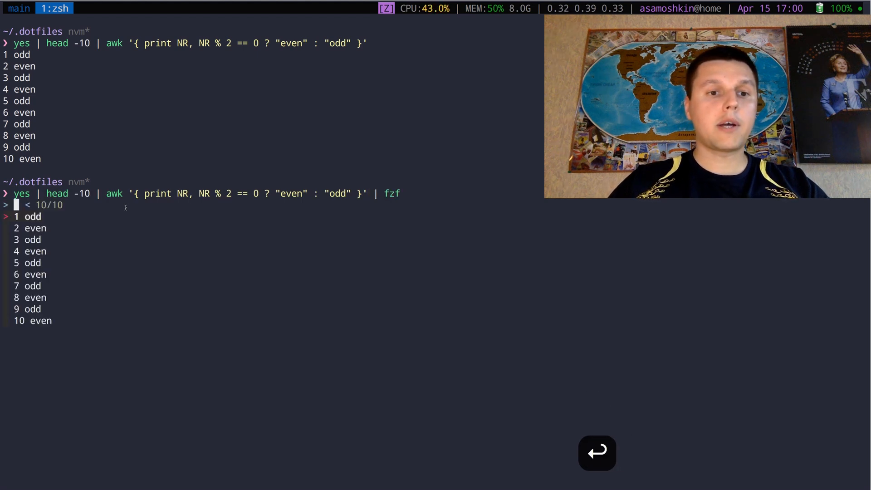
{"action": "type", "text": "odd"}
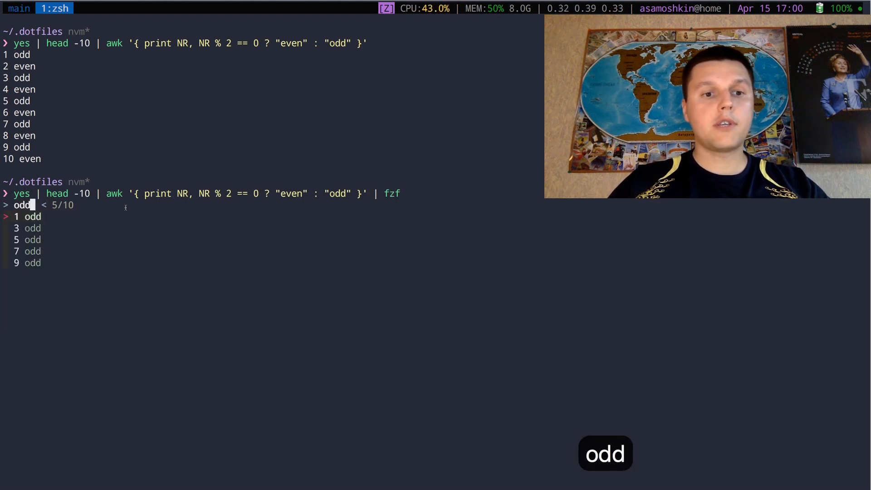
{"action": "key", "text": "Down"}
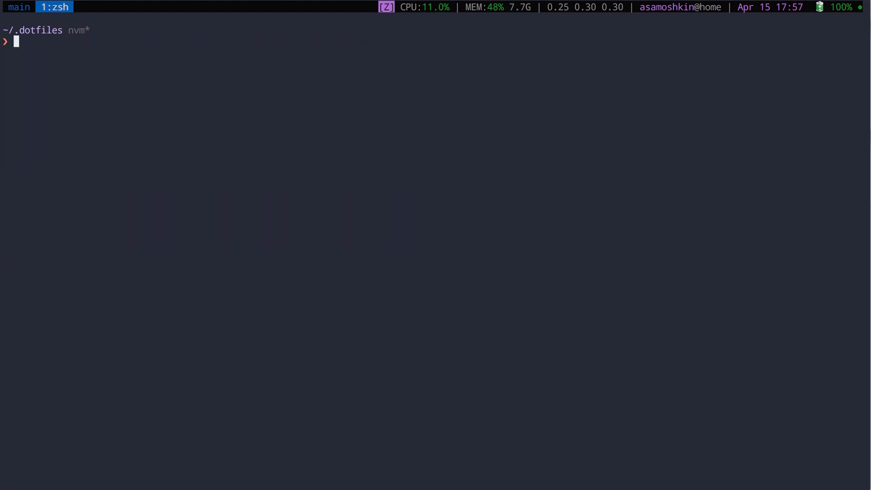
- Run find . -type f | fzf, filter with 'conf', clear the query and quit, then start plain fzf
{"action": "type", "text": "find . -ty"}
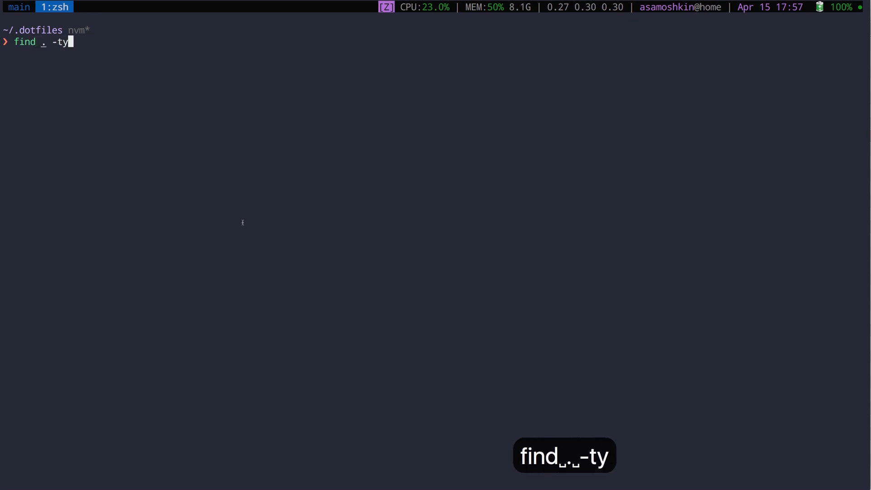
{"action": "type", "text": "pe f | fzf"}
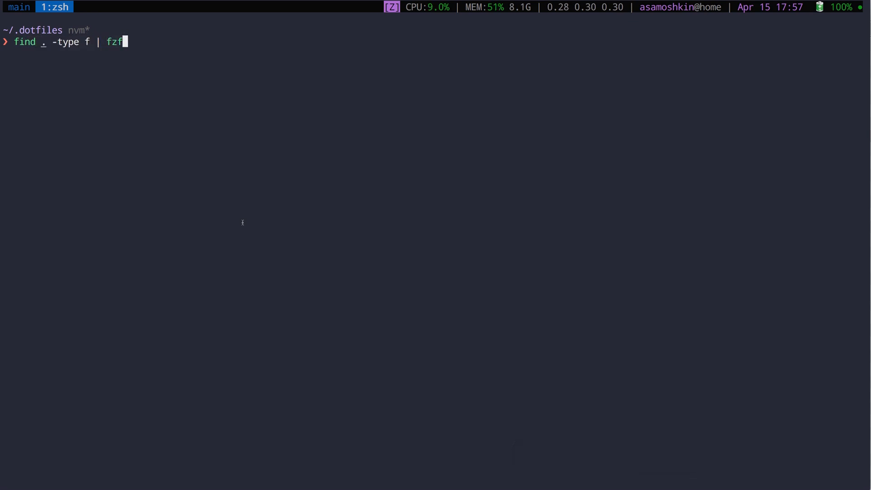
{"action": "key", "text": "Return"}
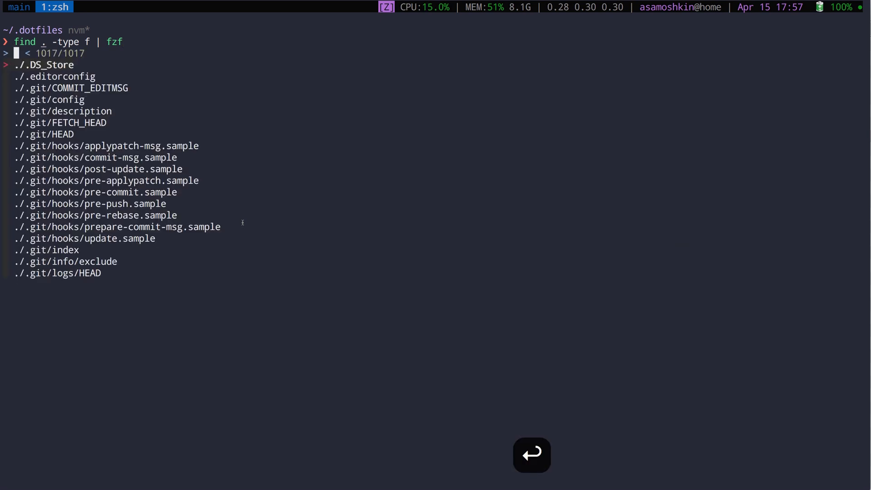
{"action": "type", "text": "conf"}
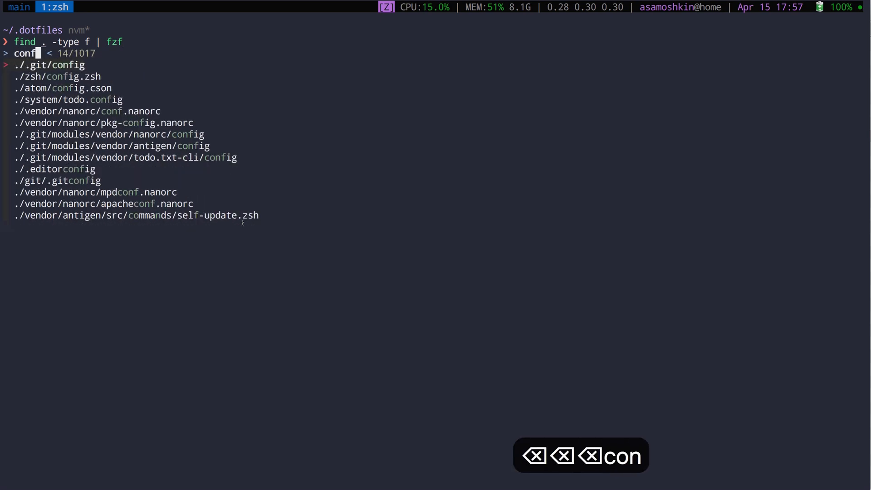
{"action": "key", "text": "backspace"}
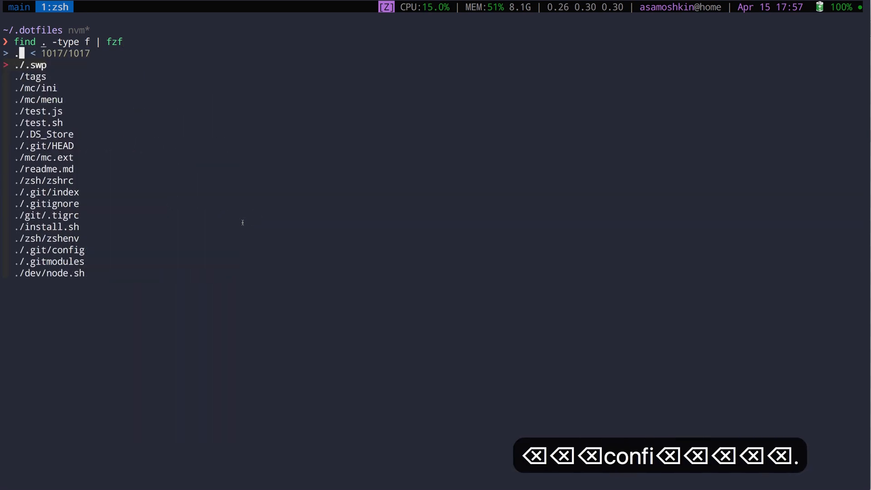
{"action": "key", "text": "ctrl+c"}
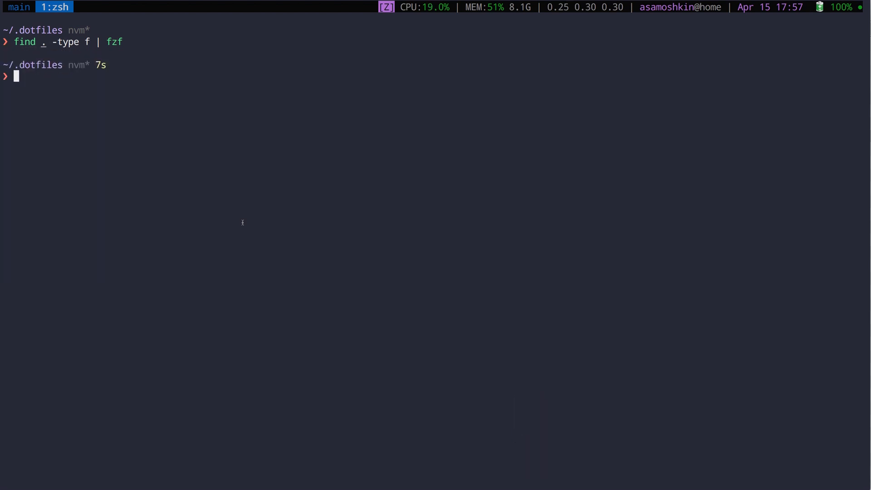
{"action": "type", "text": "fzf"}
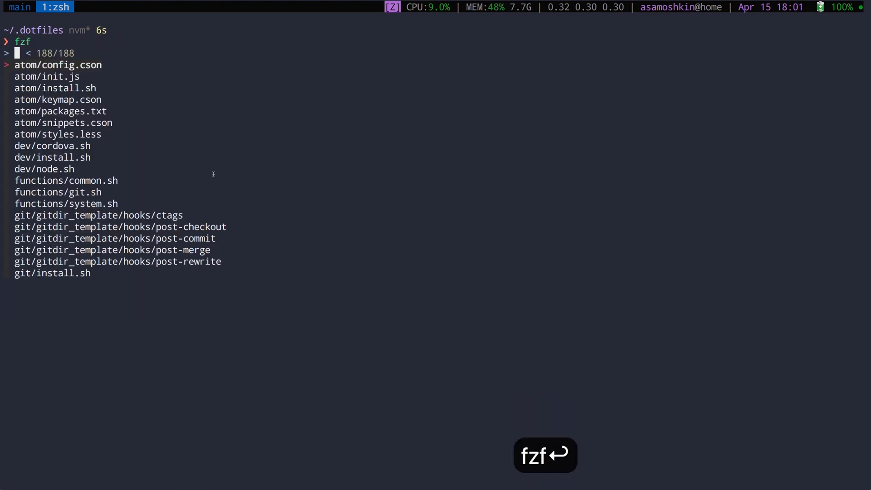
- Filter the dotfiles by 'conf' and 'atom', then 'atom for exact matches, and quit fzf
{"action": "type", "text": "conf"}
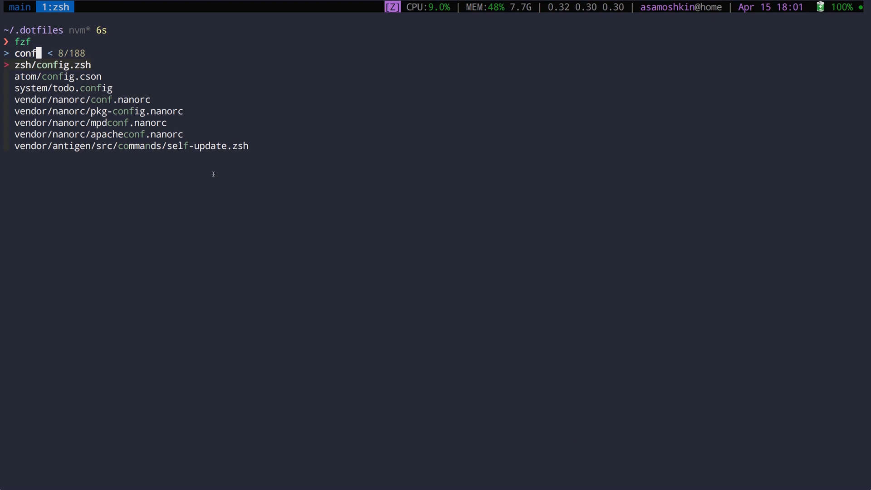
{"action": "type", "text": "atom"}
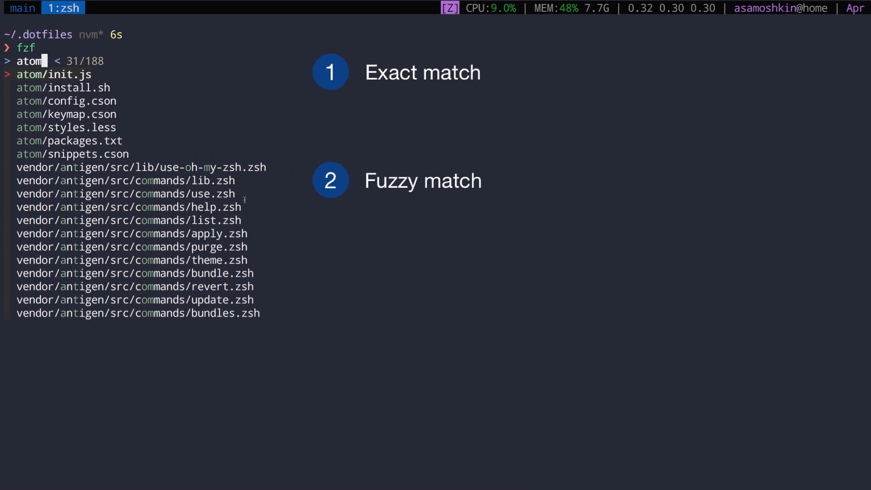
{"action": "type", "text": "'"}
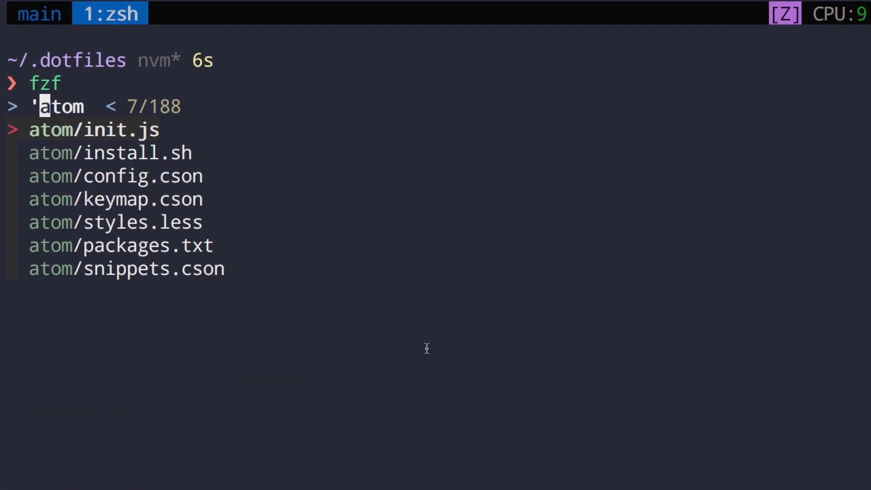
{"action": "key", "text": "Escape"}
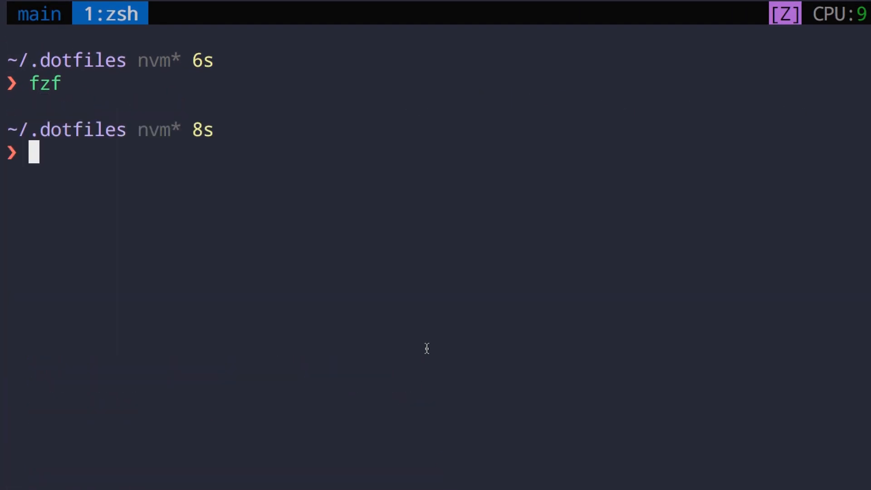
{"action": "type", "text": "fzf =e"}
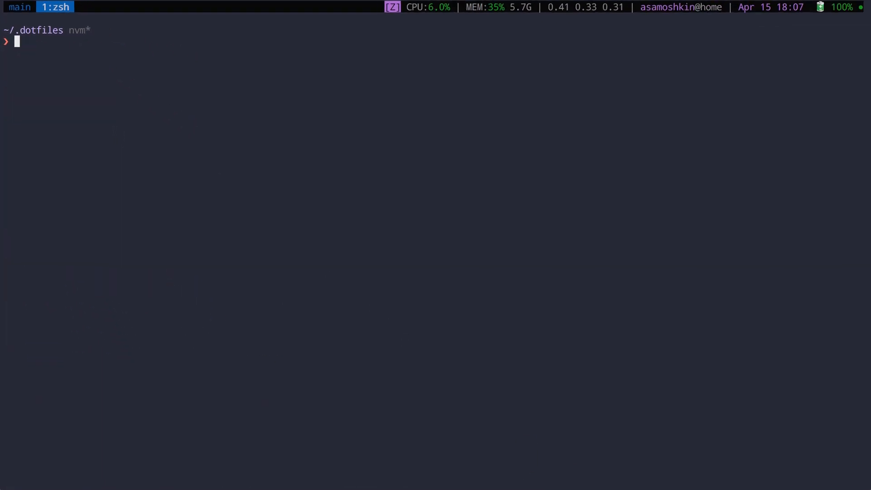
- Run fzf with query var .sh$ !priv and choose the single match system/variables.sh
{"action": "type", "text": "fzf"}
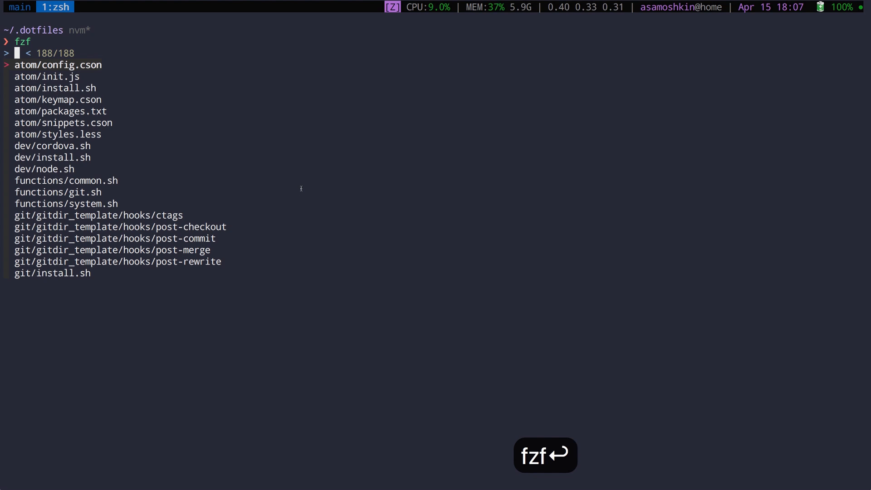
{"action": "type", "text": "*.sh"}
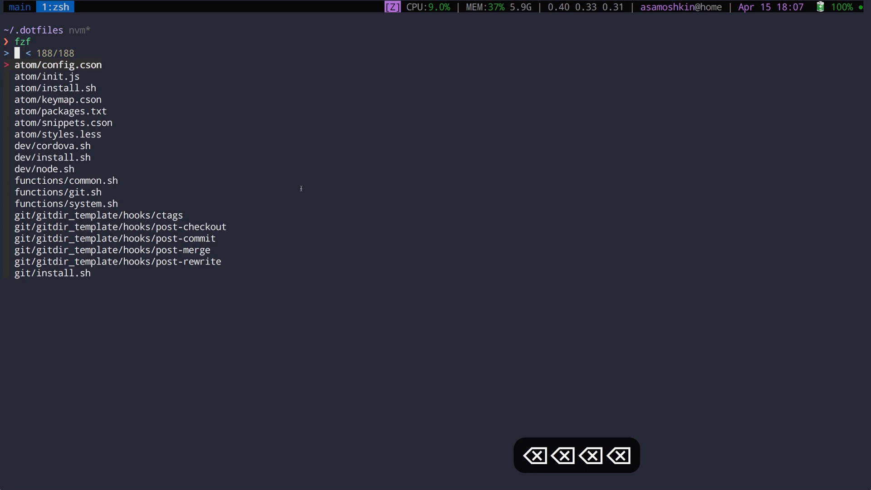
{"action": "type", "text": "var .sh"}
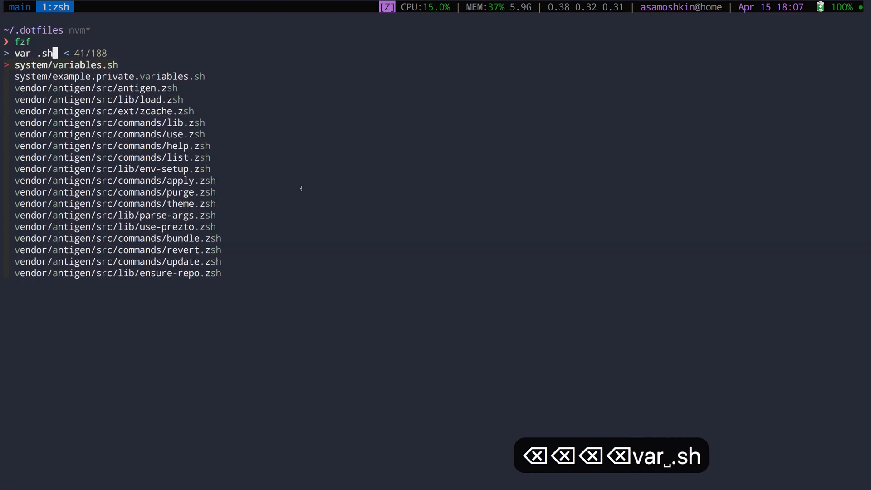
{"action": "type", "text": "$"}
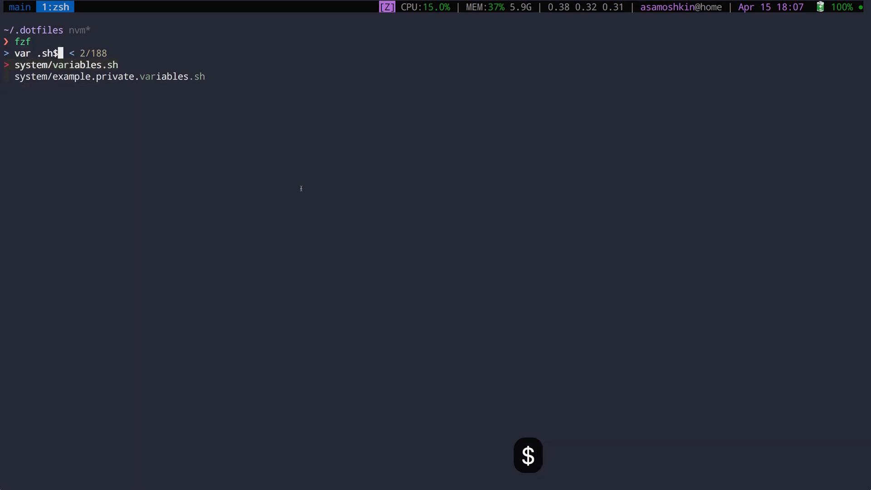
{"action": "type", "text": "!priv"}
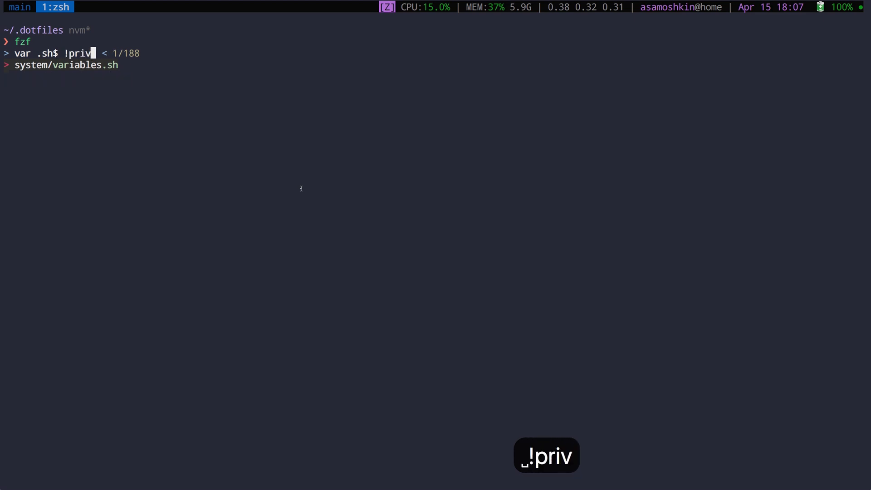
{"action": "key", "text": "Return"}
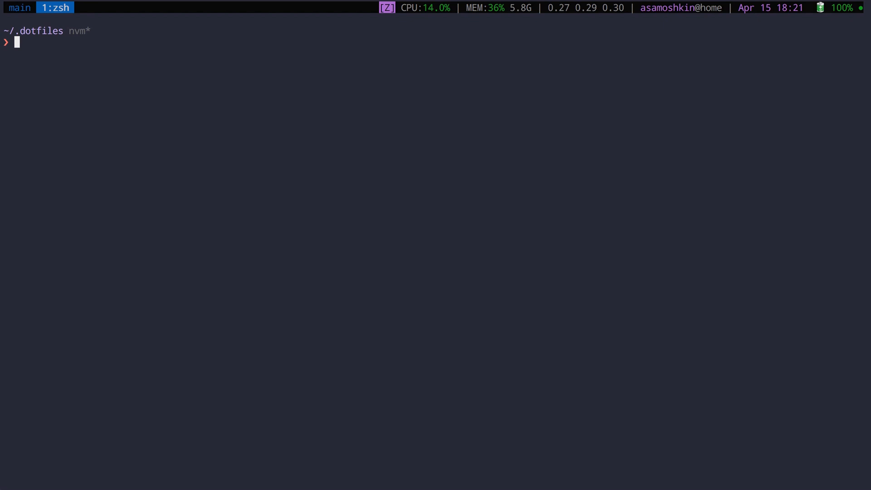
- Run fzf | xargs ls -l, mark atom/init.js, atom/packages.txt and dev/cordova.sh and list them
{"action": "type", "text": "fzf | x"}
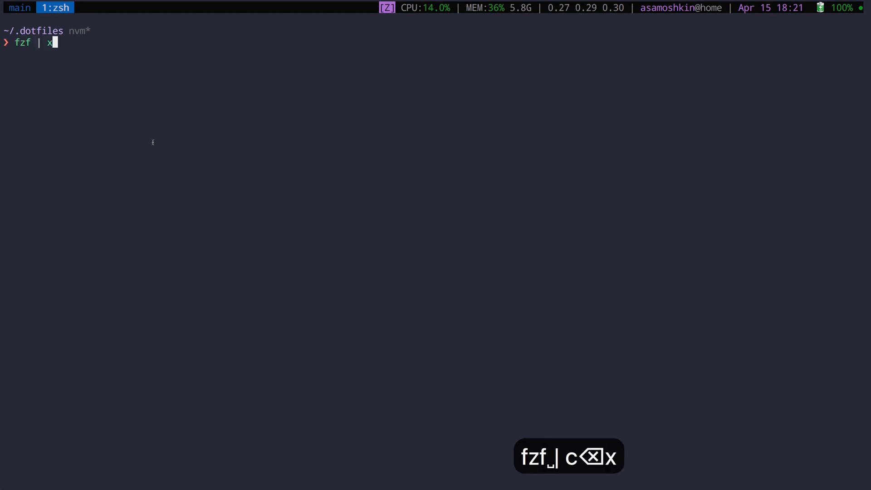
{"action": "type", "text": "args ls -l"}
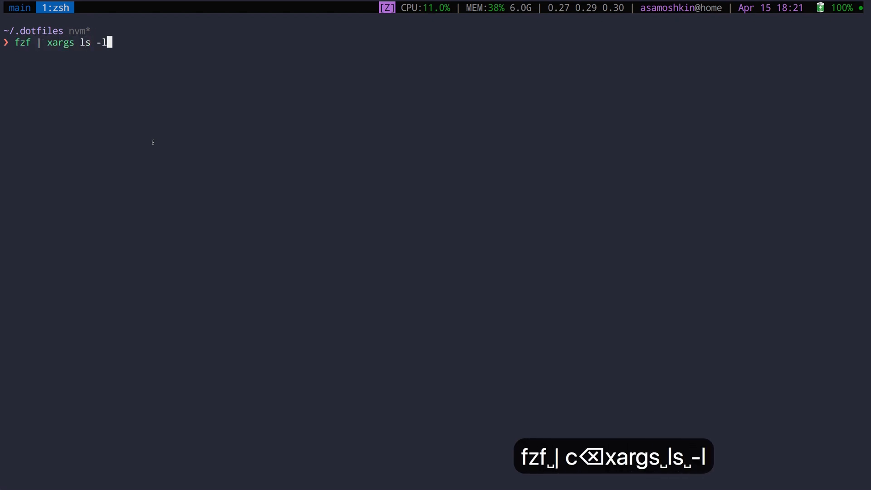
{"action": "key", "text": "Return"}
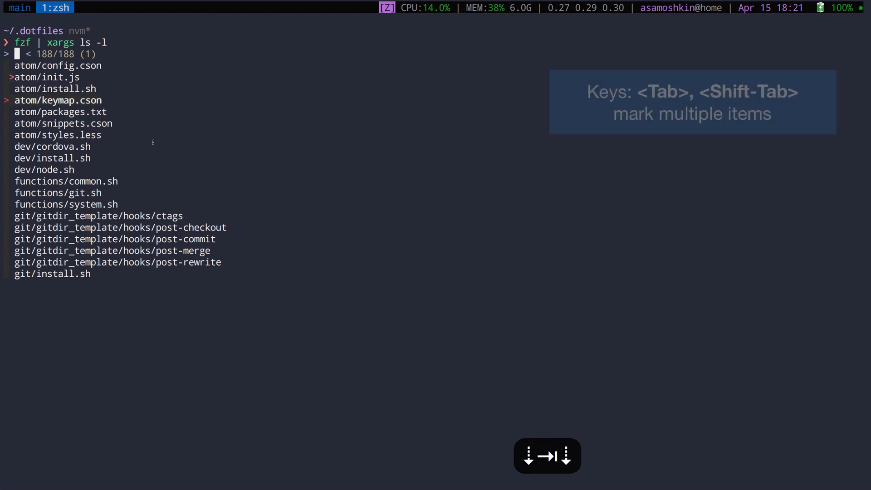
{"action": "key", "text": "Tab"}
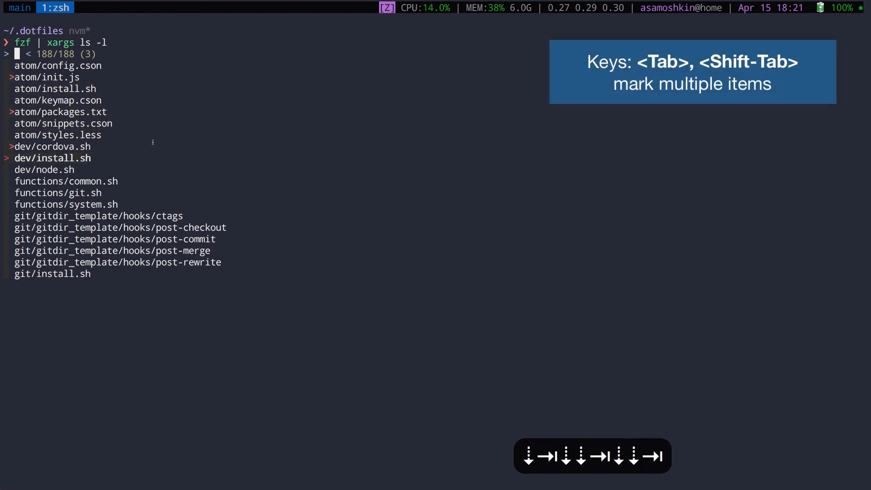
{"action": "key", "text": "Return"}
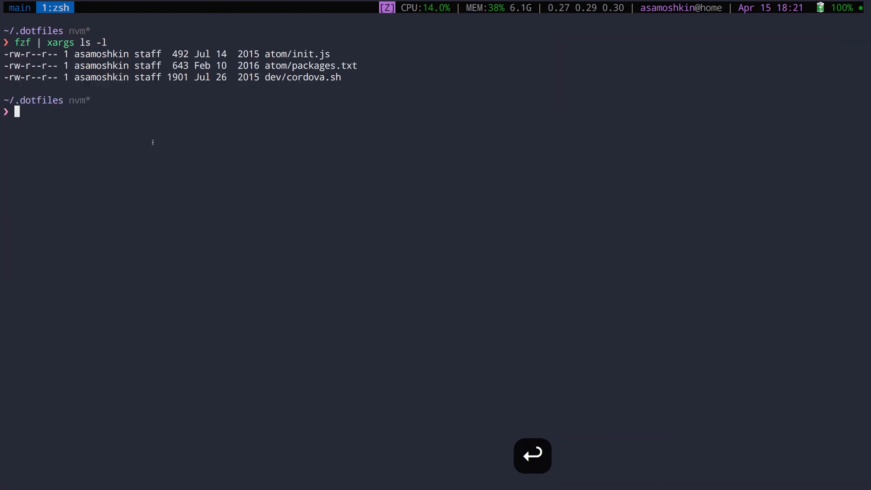
- Start vim -o `fzf` to open fuzzy-picked files in Vim windows
{"action": "type", "text": "vim"}
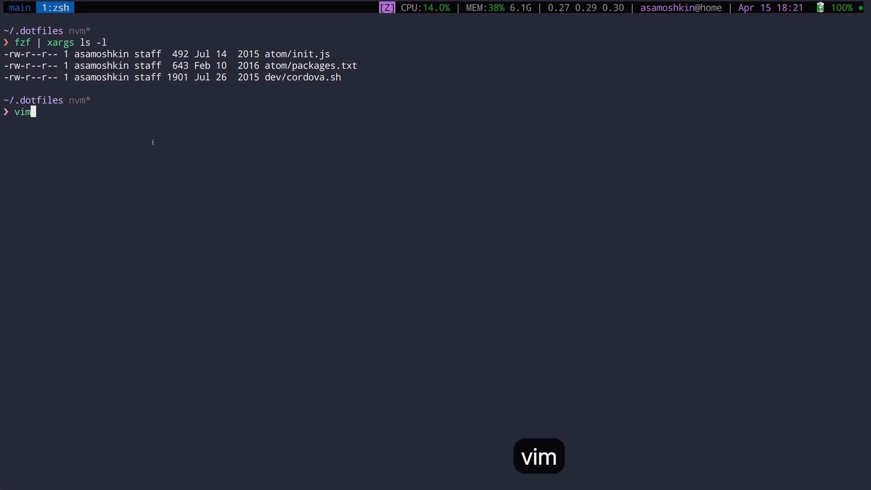
{"action": "type", "text": "-o `fzf"}
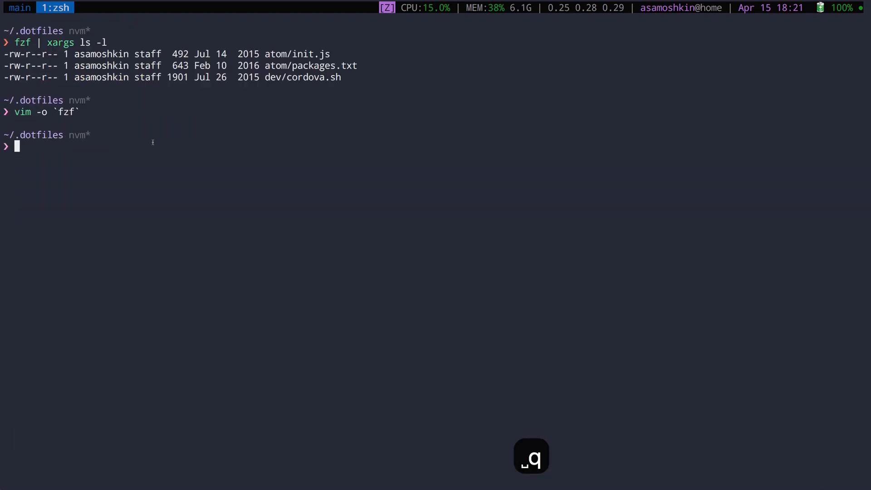
- Run history | fzf +s --tac to browse shell history newest-first
{"action": "type", "text": "history"}
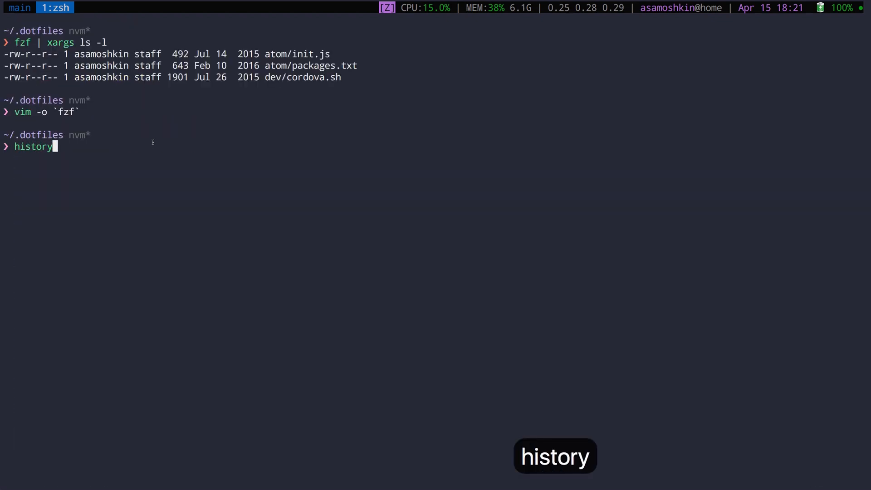
{"action": "type", "text": "| fzf -"}
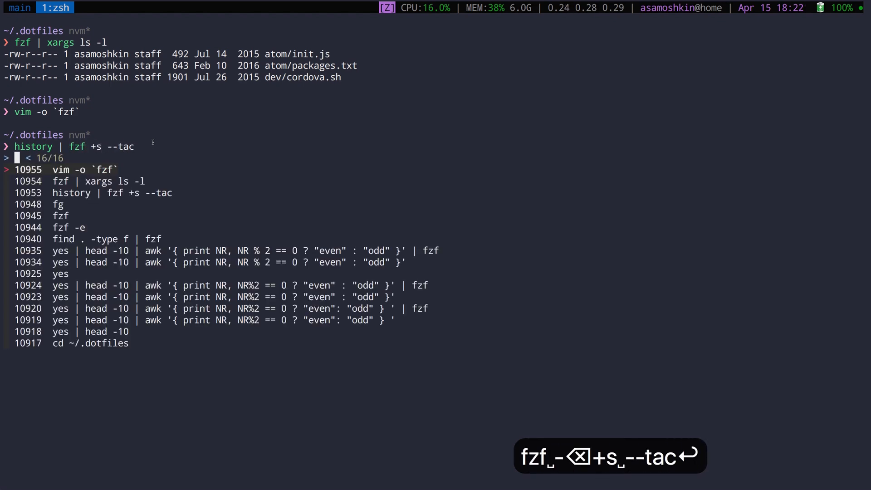
{"action": "key", "text": "Down"}
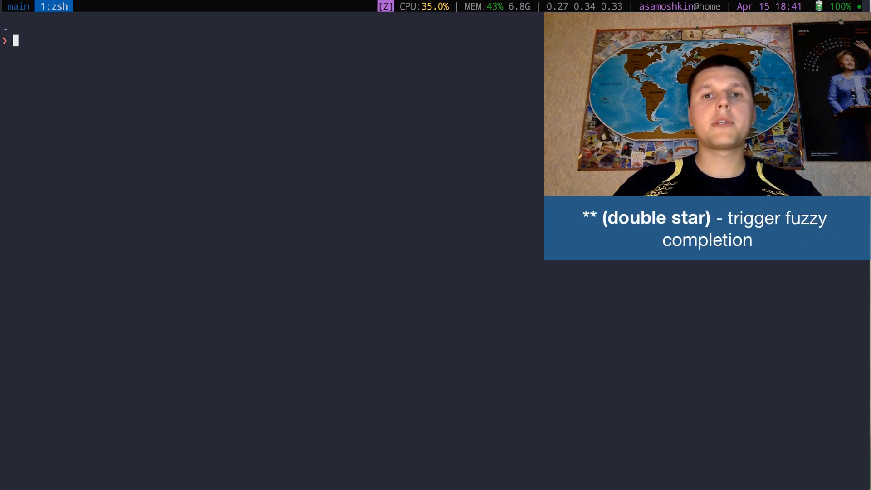
- Complete vim ~/.dotfiles/** with fuzzy query 'system var' to system/variables.sh and run it
{"action": "type", "text": "vim ~/.dotfiles/**"}
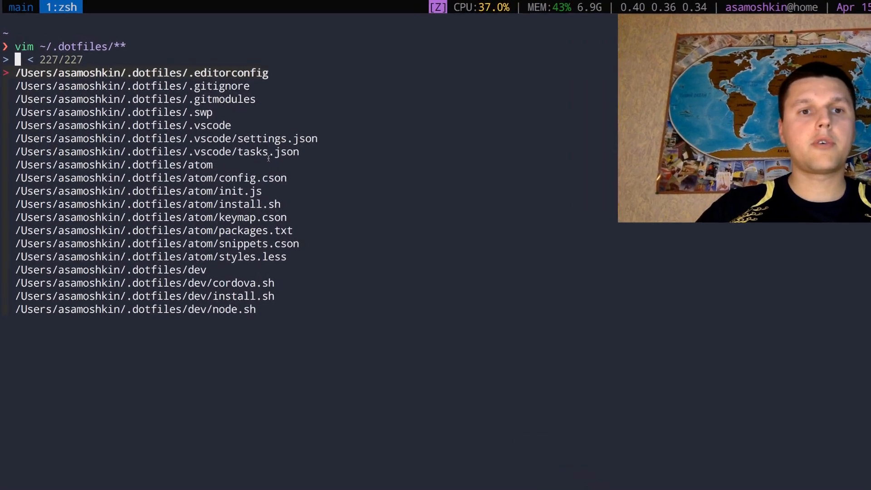
{"action": "type", "text": "system v"}
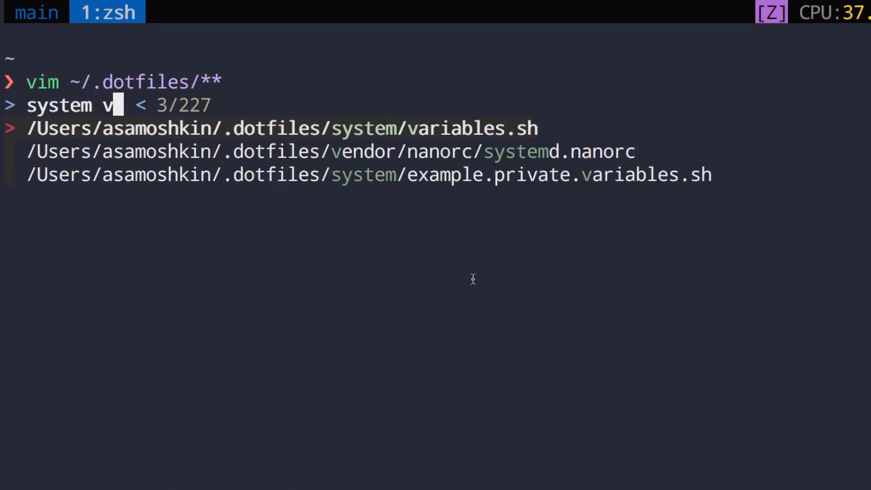
{"action": "type", "text": "ariables.sh"}
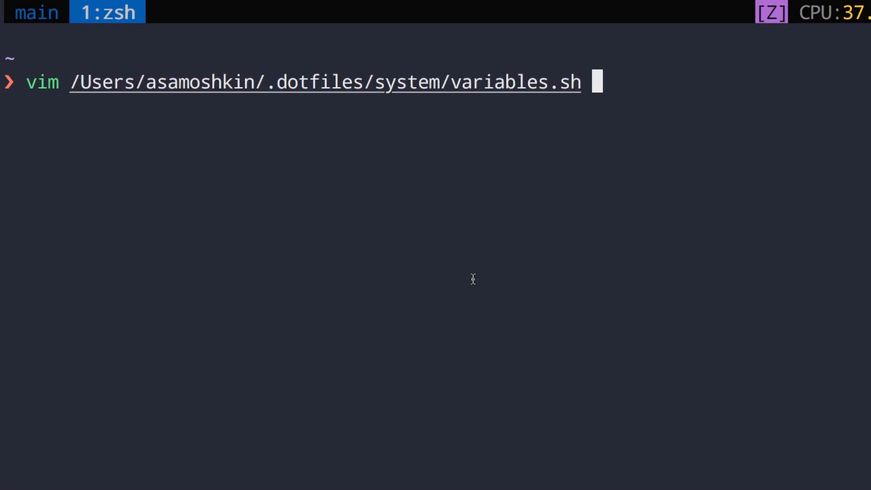
{"action": "key", "text": "Return"}
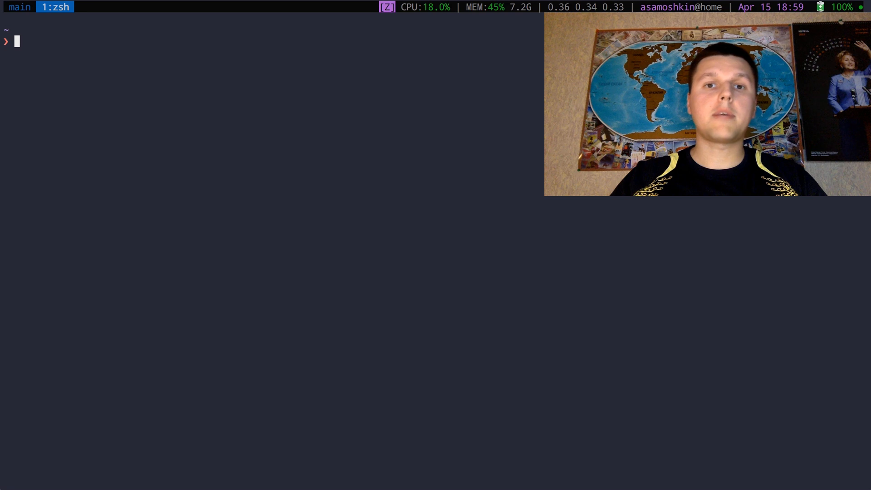
- Tab-complete cd /usr/local/Cellar/, then cd /u/lo/Ce/sp down to the speedtest_cli folder
{"action": "type", "text": "cd /usr/"}
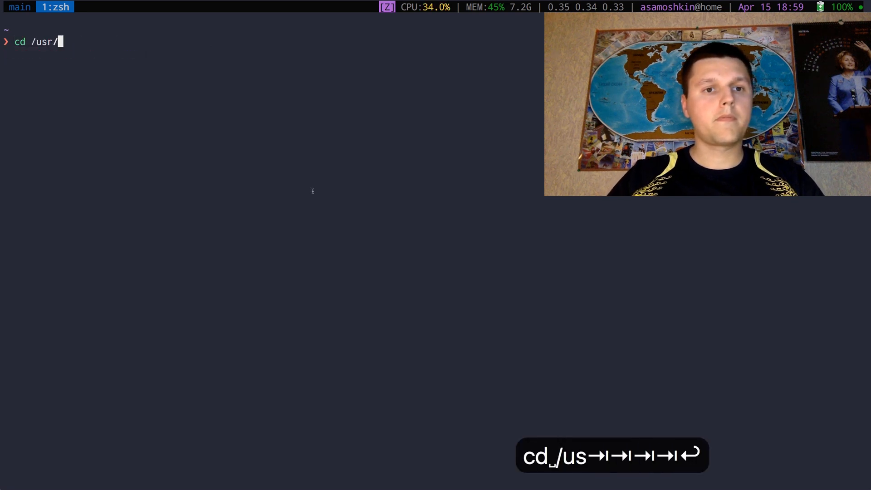
{"action": "type", "text": "local/Cellar/"}
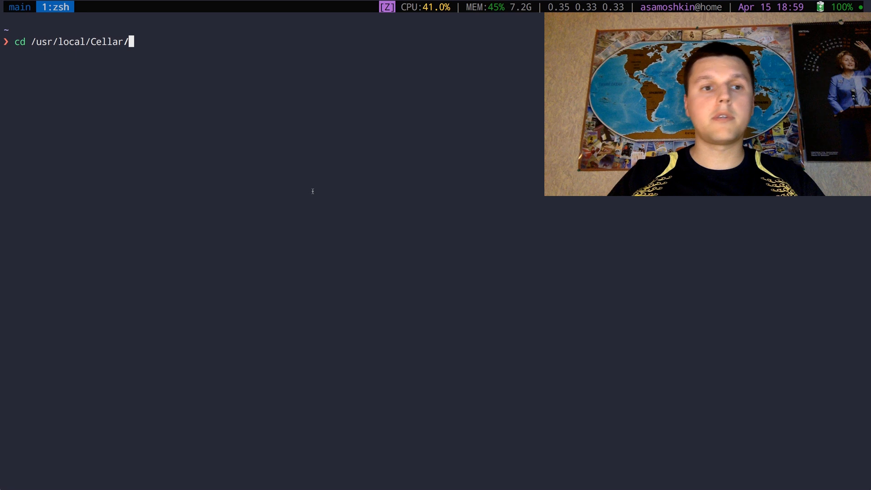
{"action": "type", "text": "cd /u/lo"}
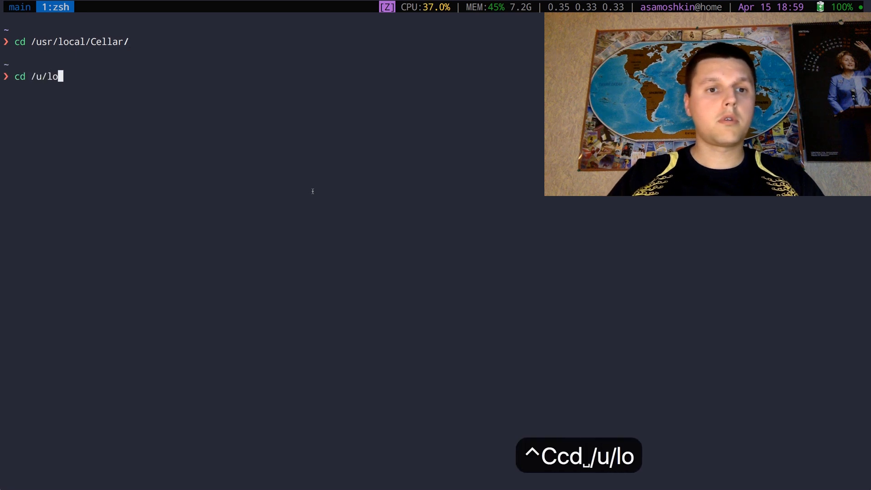
{"action": "type", "text": "/ce"}
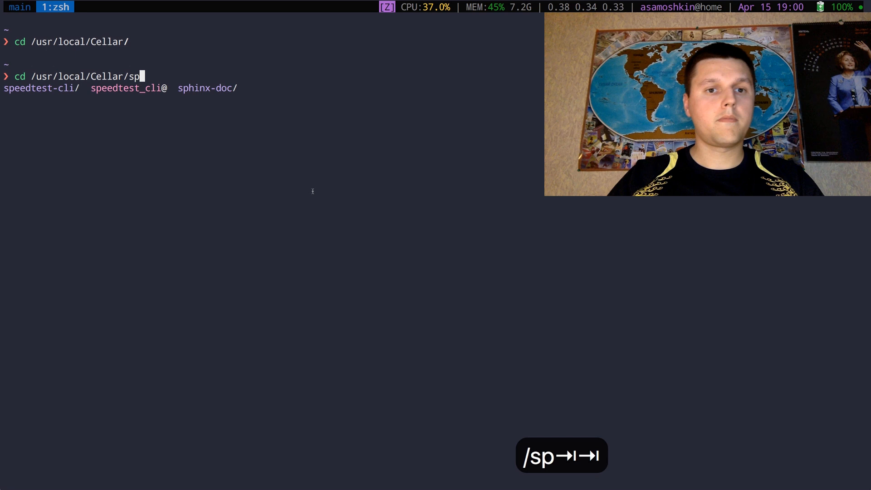
{"action": "key", "text": "Tab"}
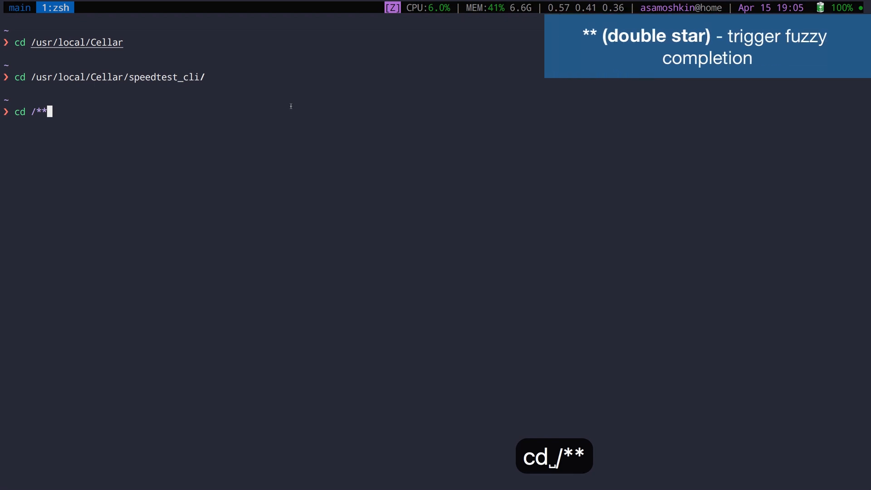
- Fuzzy-complete cd /** with query 'speed' to reach /usr/local/Cellar/speedtest-cli
{"action": "key", "text": "Tab"}
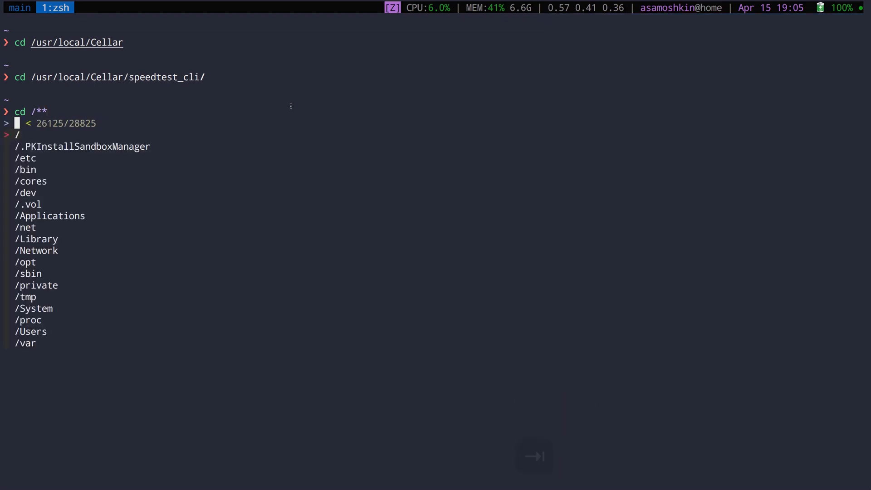
{"action": "type", "text": "speed"}
{"action": "type", "text": "cd"}
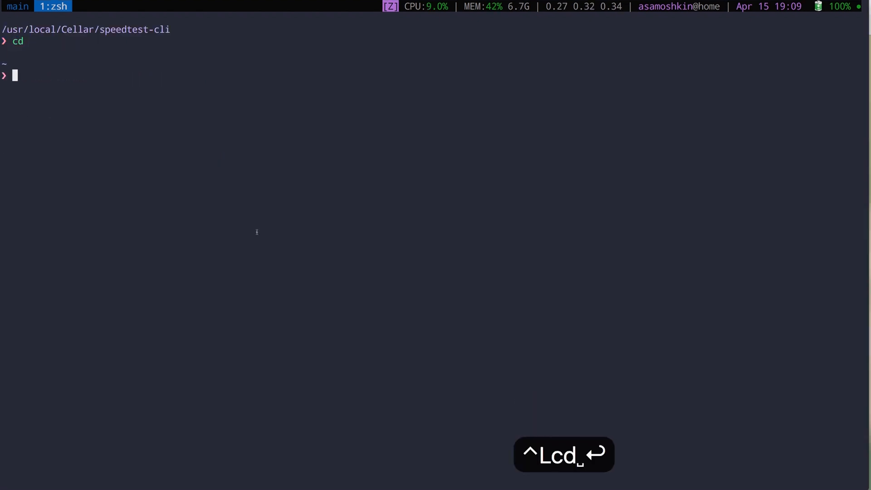
- Fuzzy-search files and folders under home (Ctrl-T) with the query 'sppeed' for speedtest
{"action": "key", "text": "ctrl+t"}
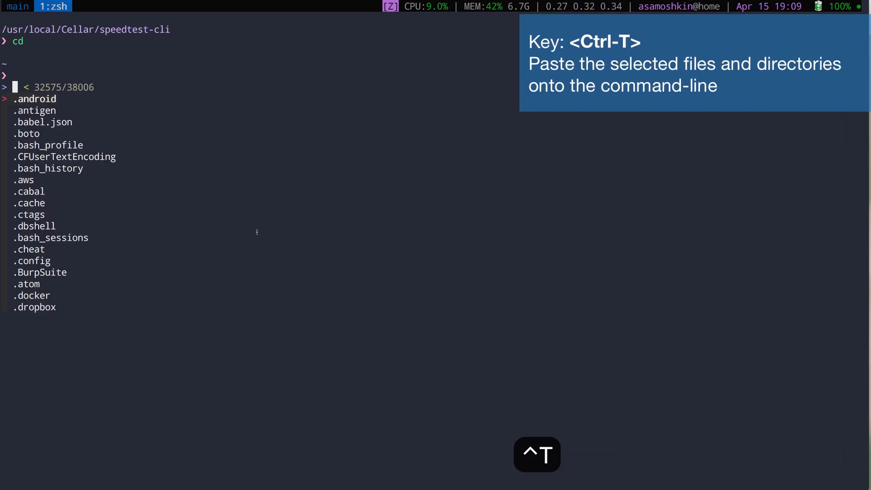
{"action": "type", "text": "sppe"}
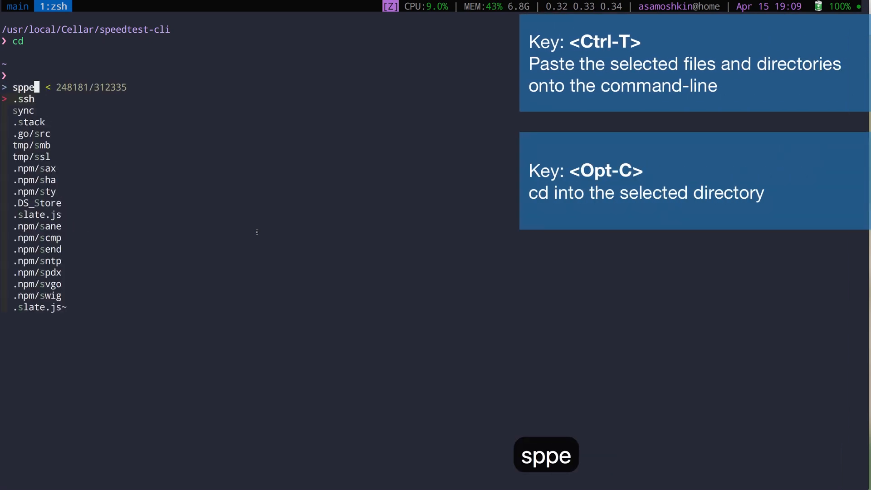
{"action": "type", "text": "eed"}
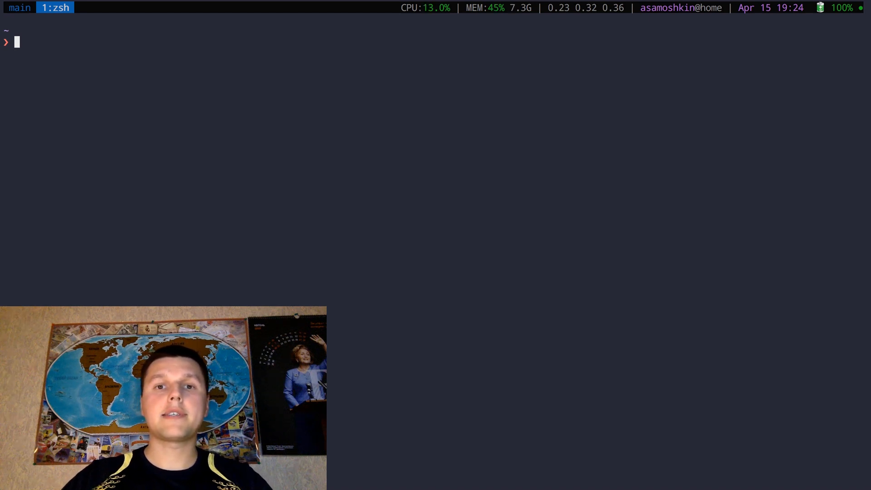
- Split the tmux window and ssh into the crete host picked from fzf completion
{"action": "key", "text": "ctrl+a"}
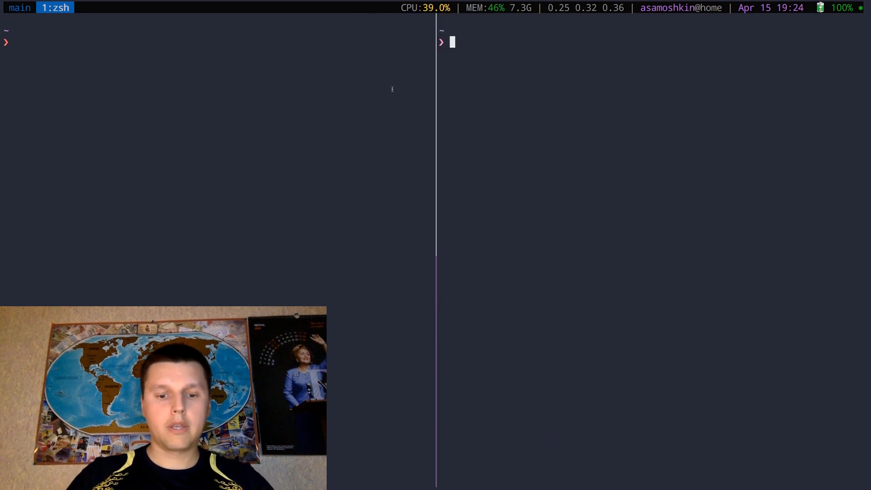
{"action": "type", "text": "ssh **"}
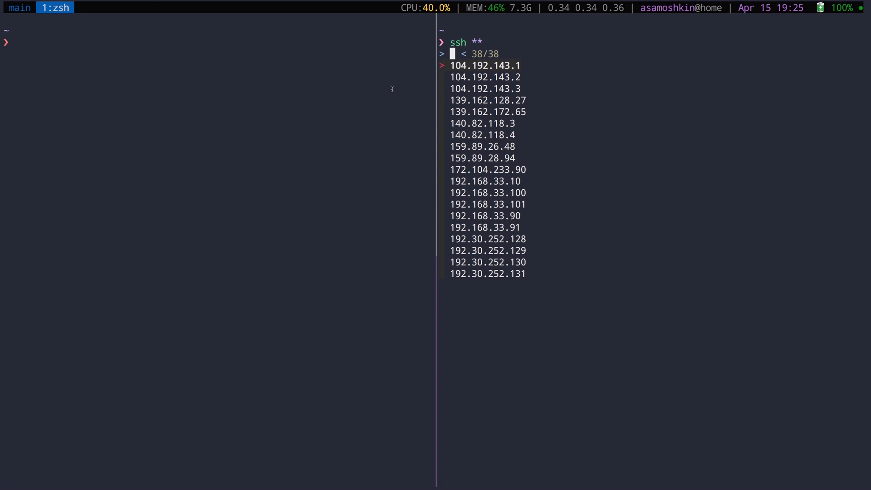
{"action": "type", "text": "crete"}
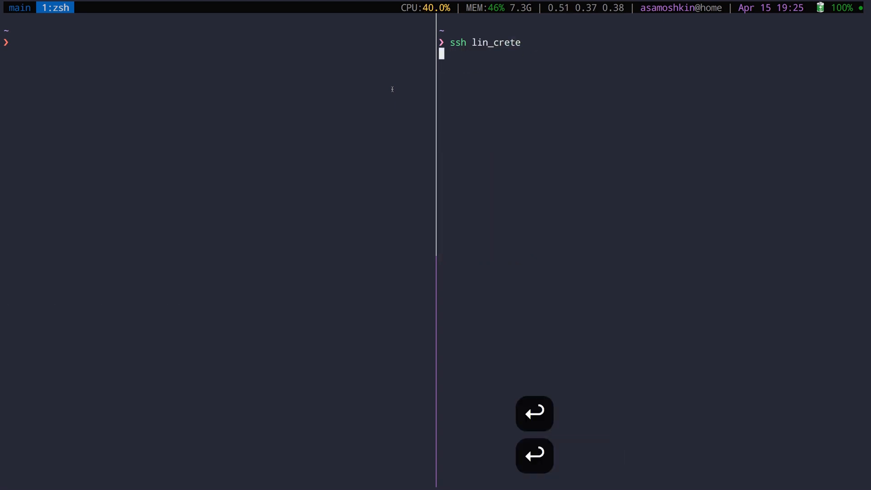
{"action": "key", "text": "Return"}
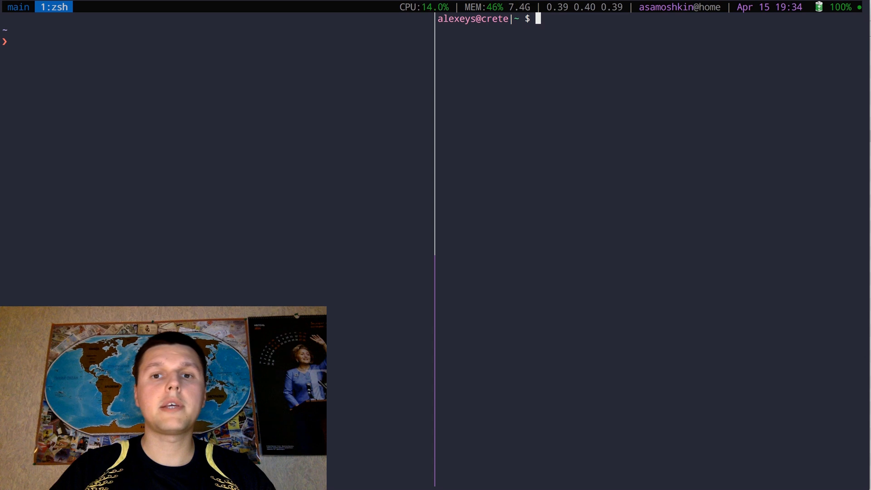
- Look up Firefox's process ID with pgrep
{"action": "type", "text": "p"}
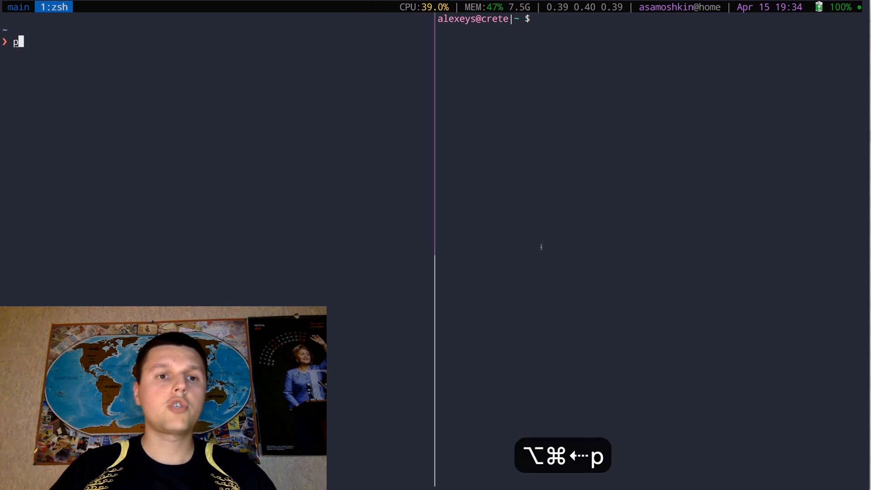
{"action": "type", "text": "grep"}
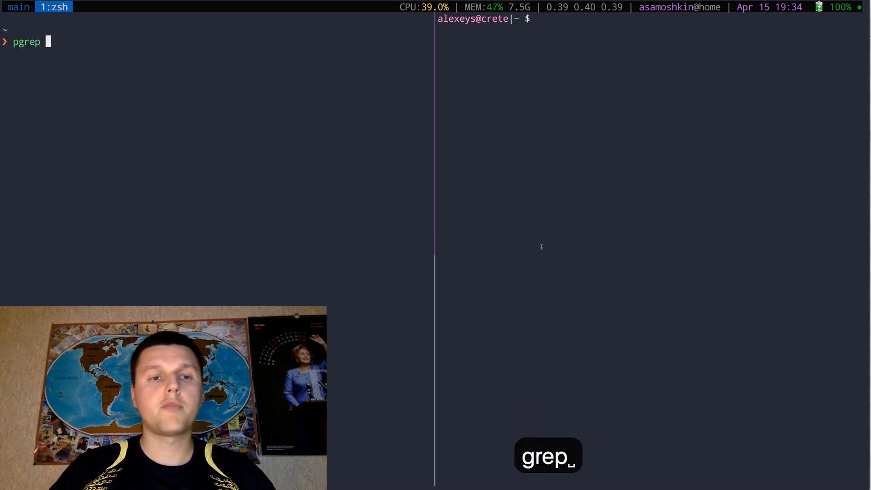
{"action": "key", "text": "Return"}
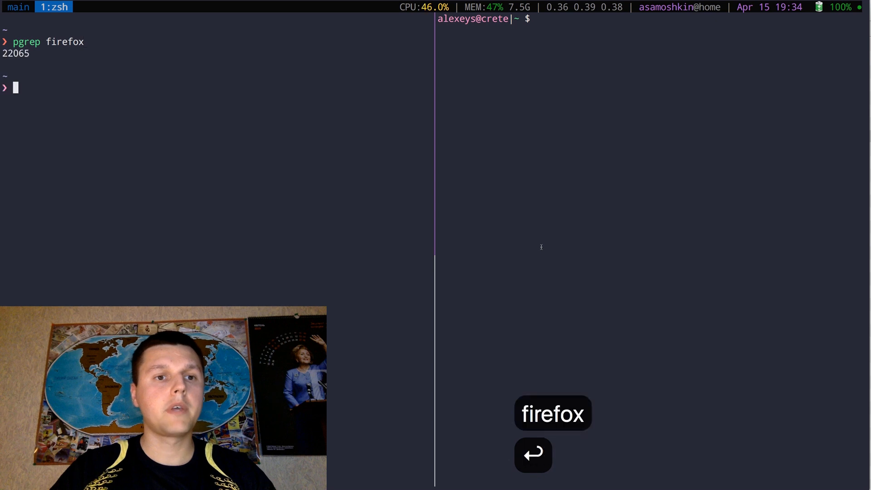
- Force-kill process 22065 with kill -9, also picking firefox from the fuzzy process list
{"action": "type", "text": "kill -9"}
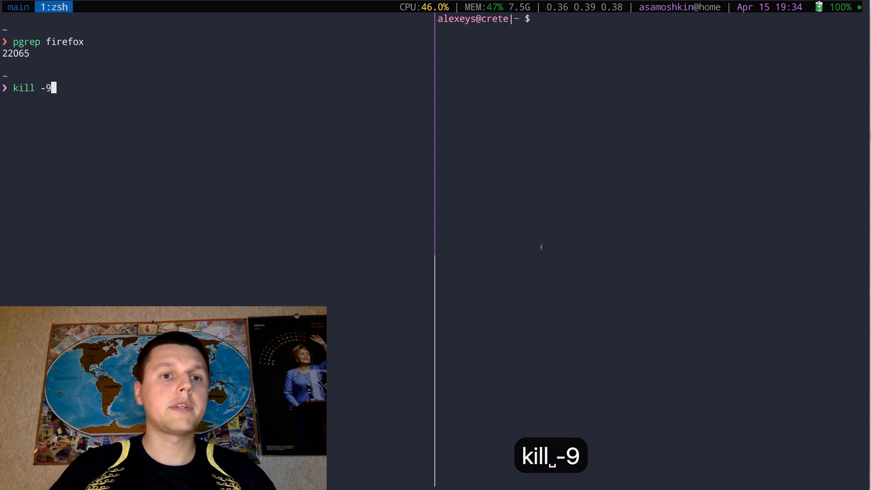
{"action": "type", "text": "22065"}
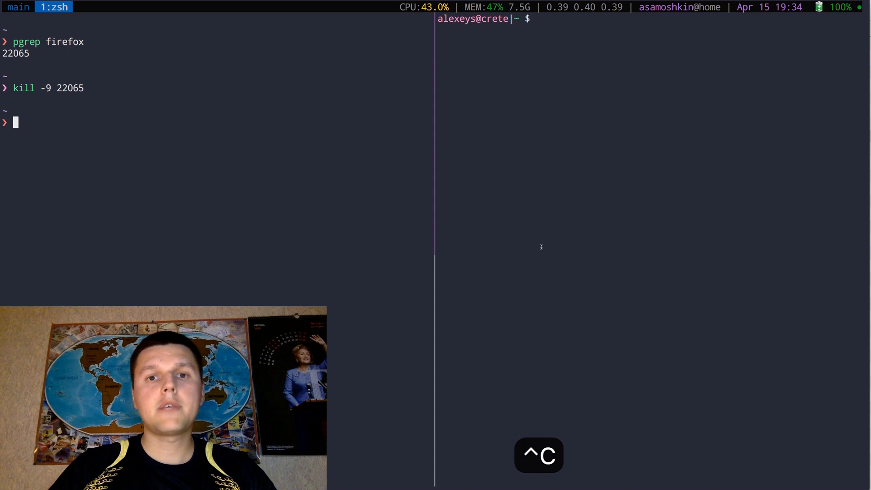
{"action": "type", "text": "kill -9"}
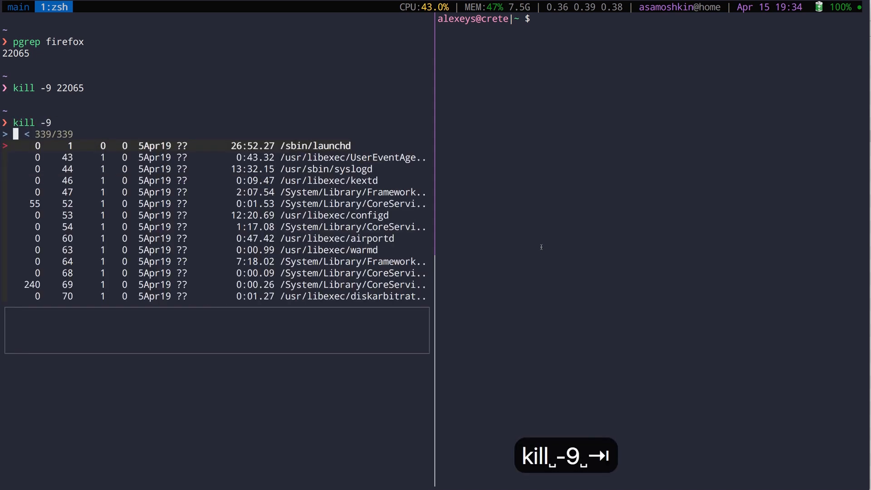
{"action": "type", "text": "f"}
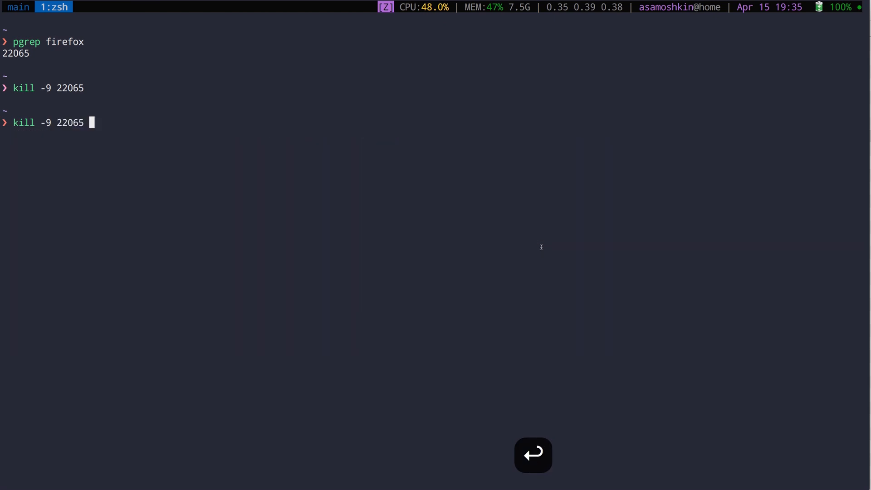
{"action": "key", "text": "Return"}
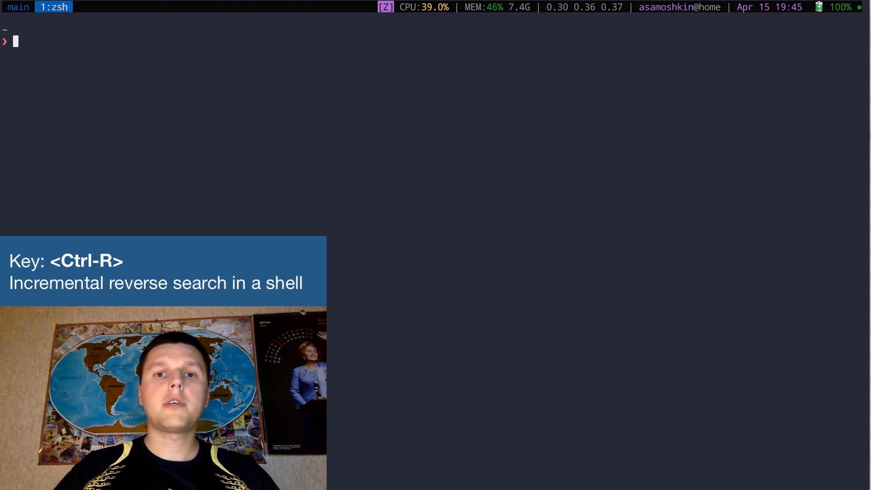
- Search history for 'systemc' on crete, then fuzzy-recall and run the vim variables.sh command locally
{"action": "key", "text": "ctrl+r"}
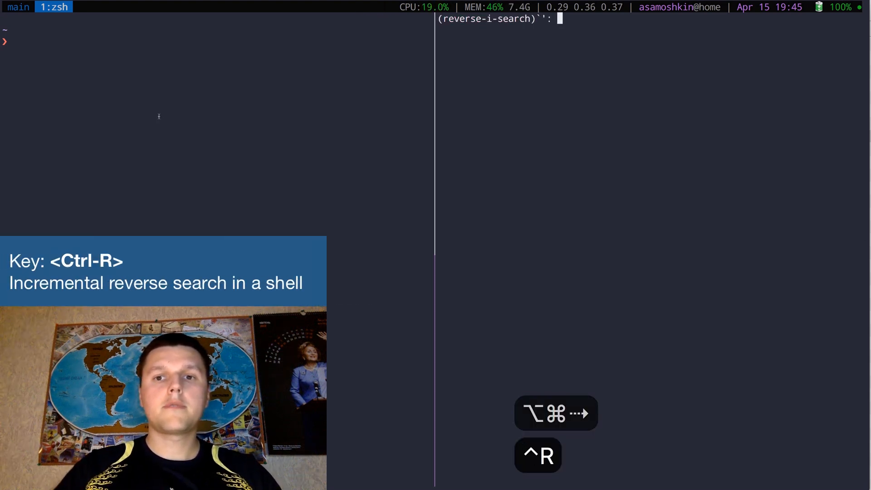
{"action": "type", "text": "systemc"}
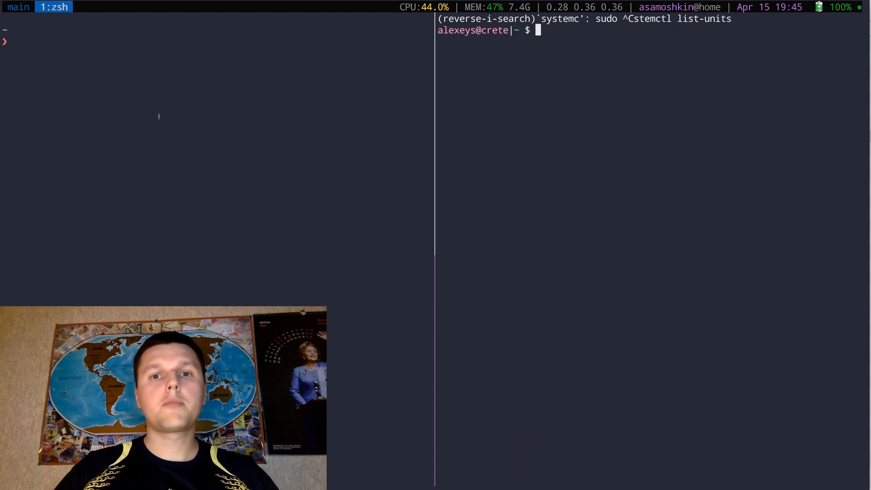
{"action": "key", "text": "ctrl+r"}
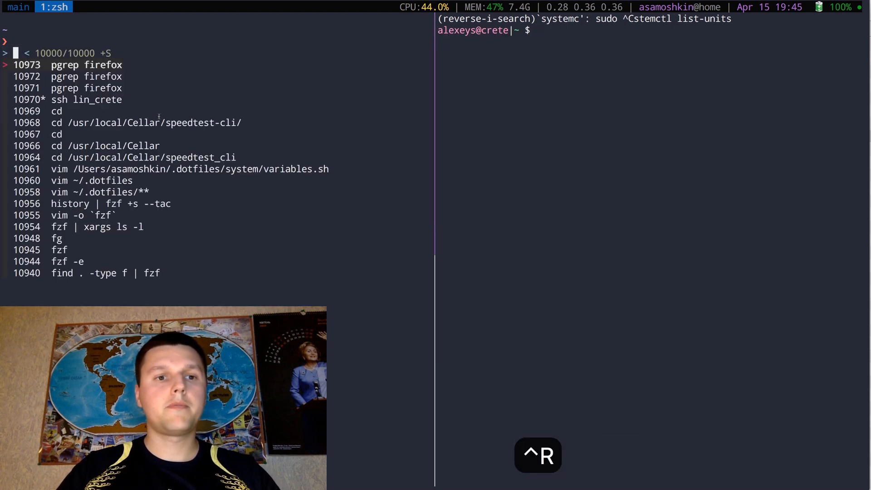
{"action": "type", "text": "pgrep"}
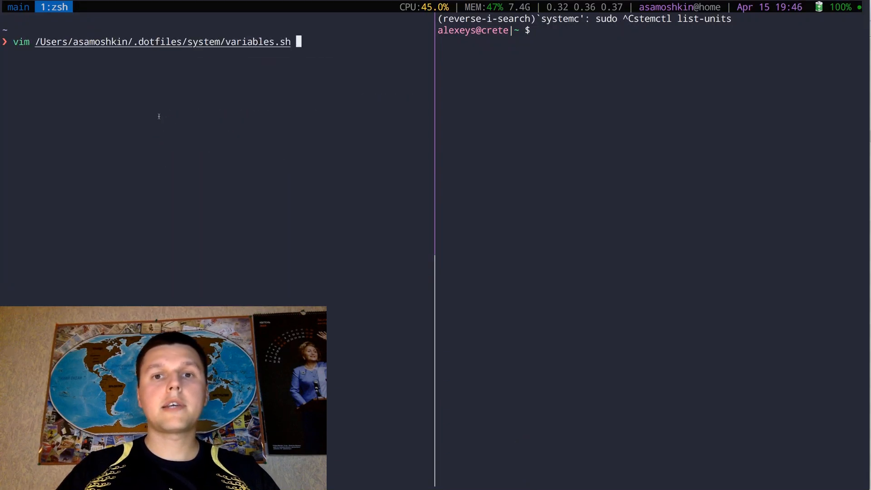
{"action": "key", "text": "backspace"}
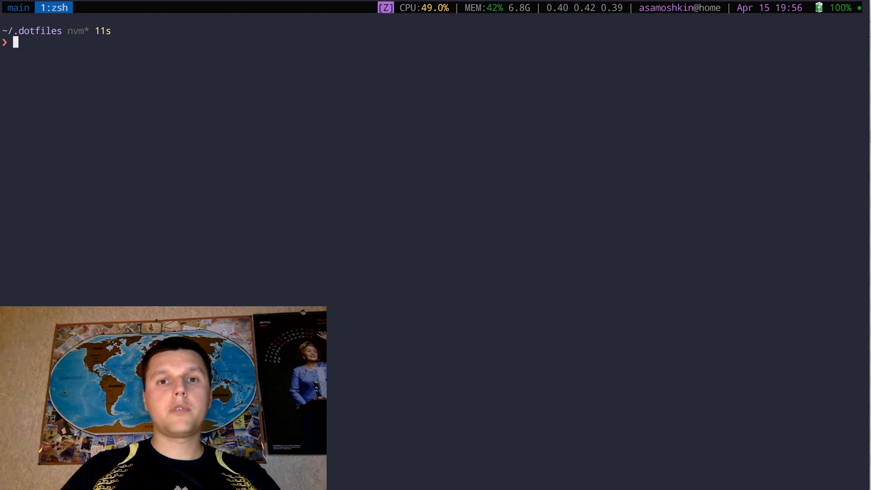
- Run fzf in ~/.dotfiles, mark three files, preview atom/init.js and copy its path
{"action": "type", "text": "fzf"}
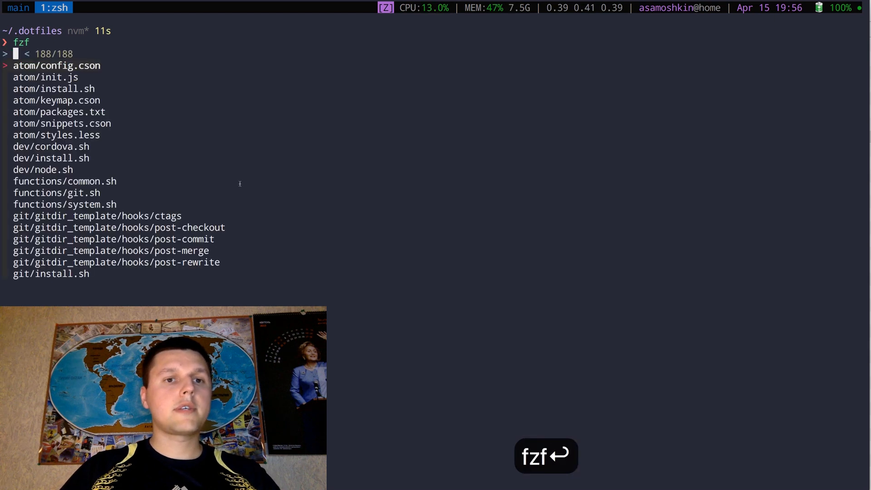
{"action": "key", "text": "Tab"}
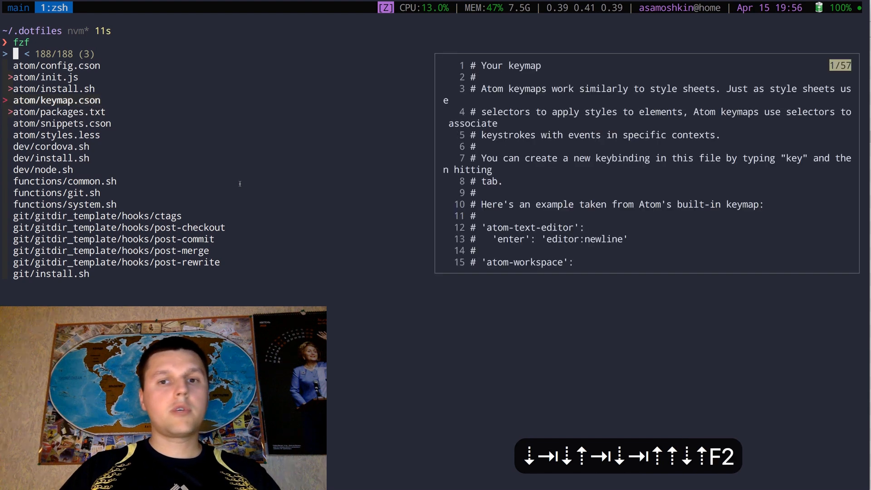
{"action": "key", "text": "Up"}
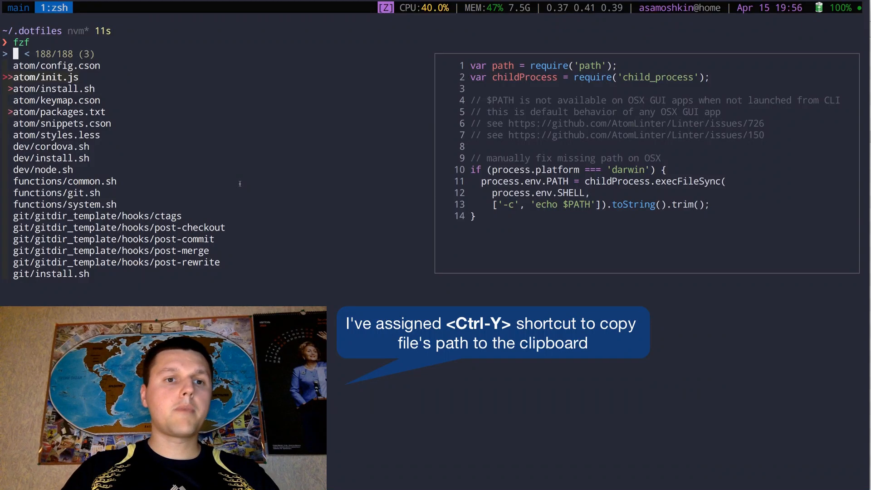
{"action": "key", "text": "ctrl+c"}
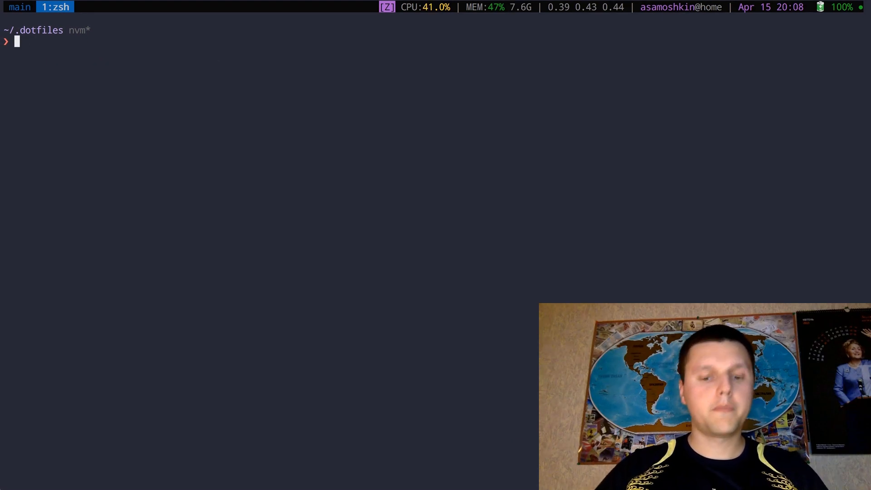
- Launch vim on files chosen from the fzf picker with vim `fzf`
{"action": "type", "text": "vim `fzf`"}
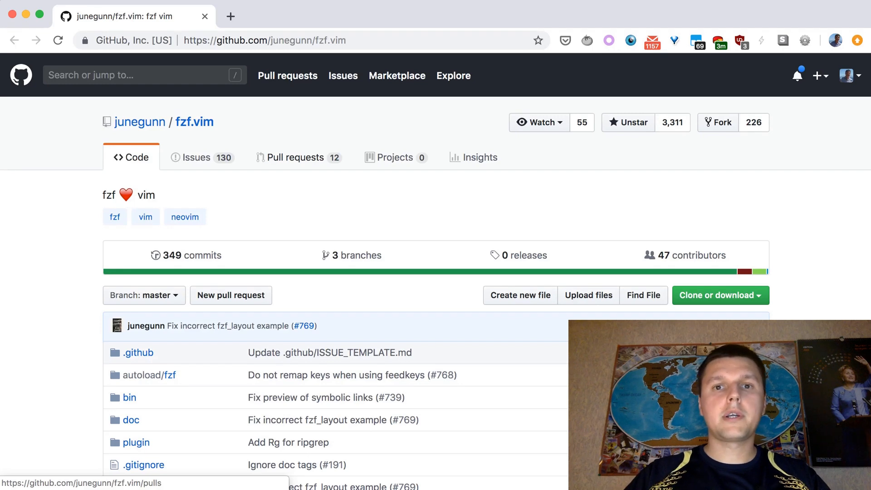
- Scroll the fzf.vim README down to the vim-plug Installation section
{"action": "scroll", "scroll_direction": "down", "scroll_amount": 3}
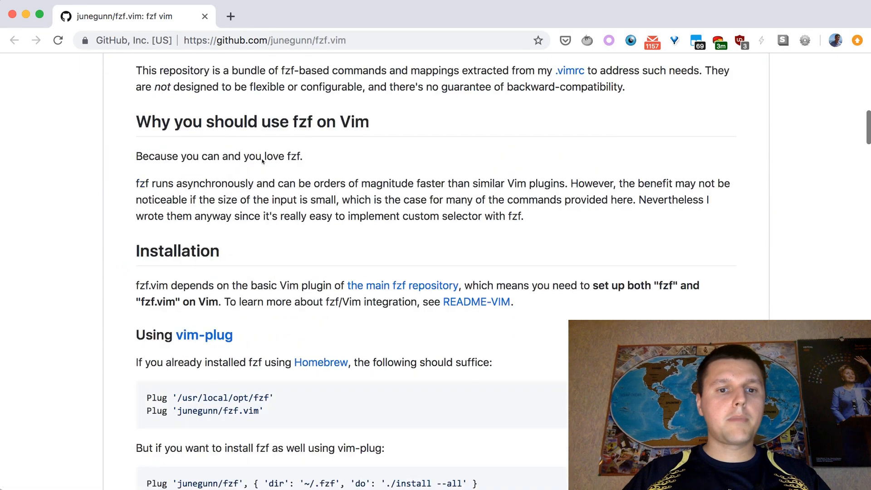
{"action": "scroll", "scroll_direction": "down", "scroll_amount": 3}
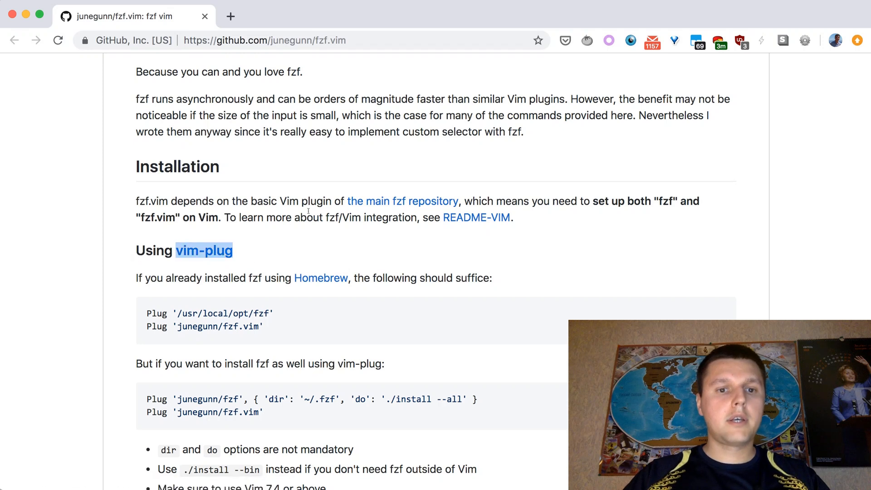
{"action": "scroll", "scroll_direction": "down", "scroll_amount": 3}
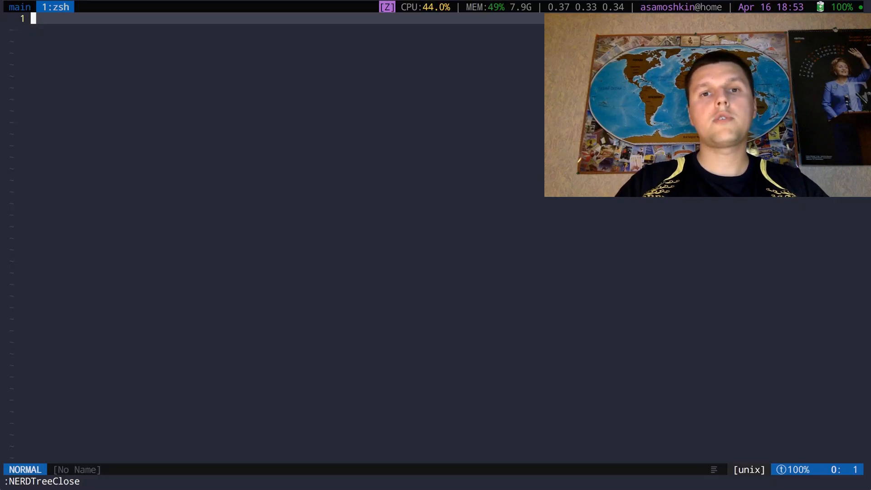
- Show the dotfiles tree in NERDTree and expand the vendor and system folders
{"action": "key", "text": "Return"}
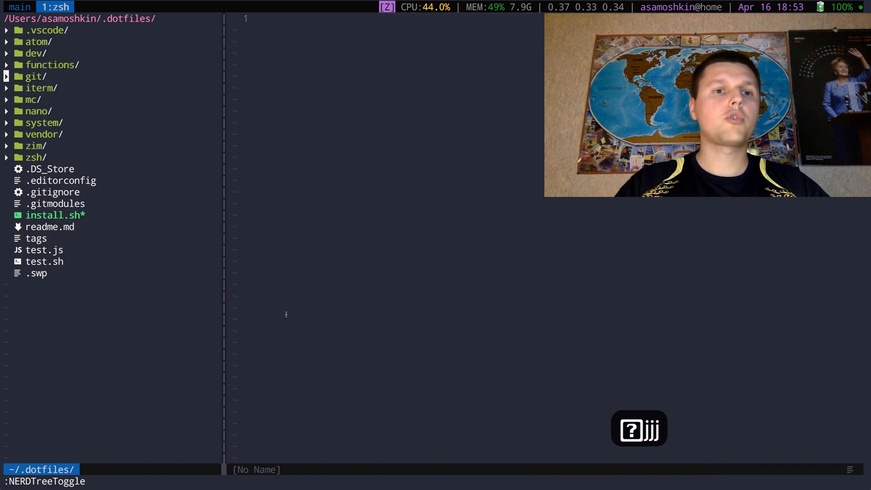
{"action": "left_click", "coordinate": [42, 134]}
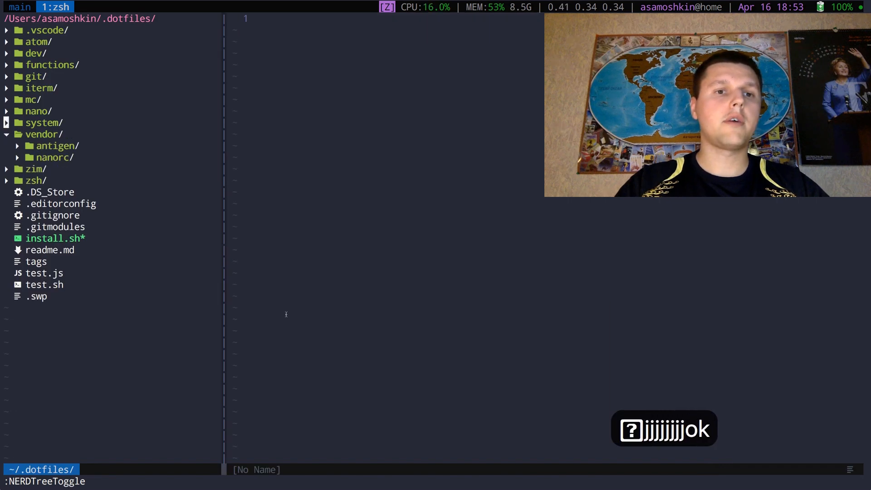
{"action": "left_click", "coordinate": [43, 122]}
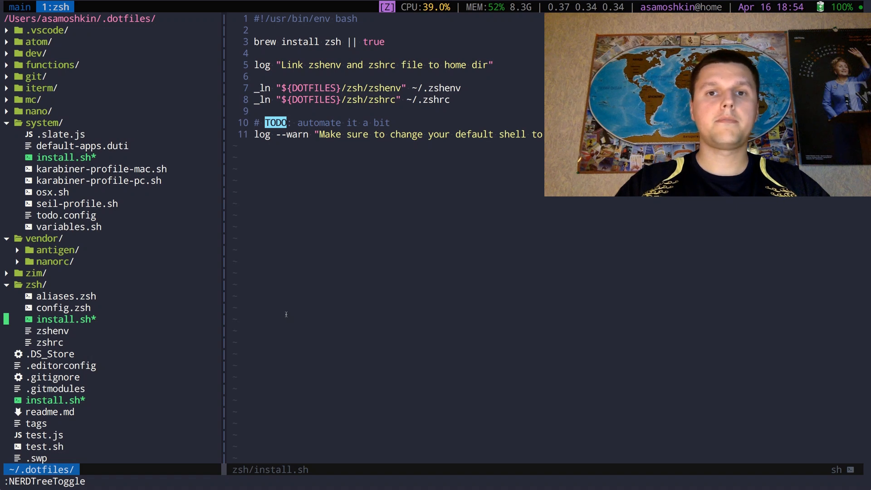
- Open system/variables.sh via :FzfFiles filtered with 'var'
{"action": "type", "text": "FzfFi"}
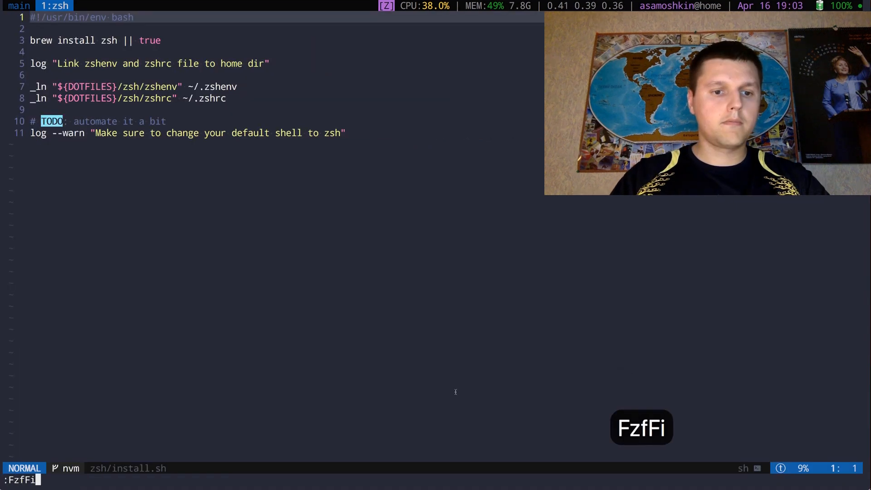
{"action": "type", "text": "les"}
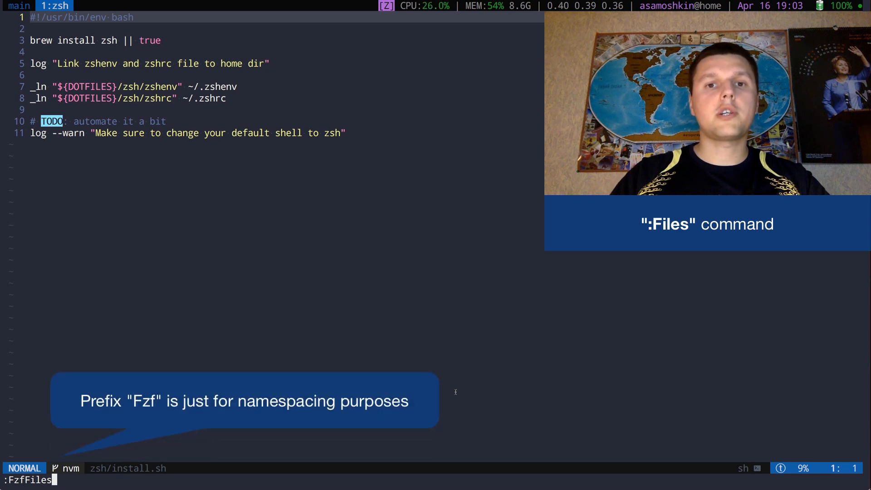
{"action": "key", "text": "Return"}
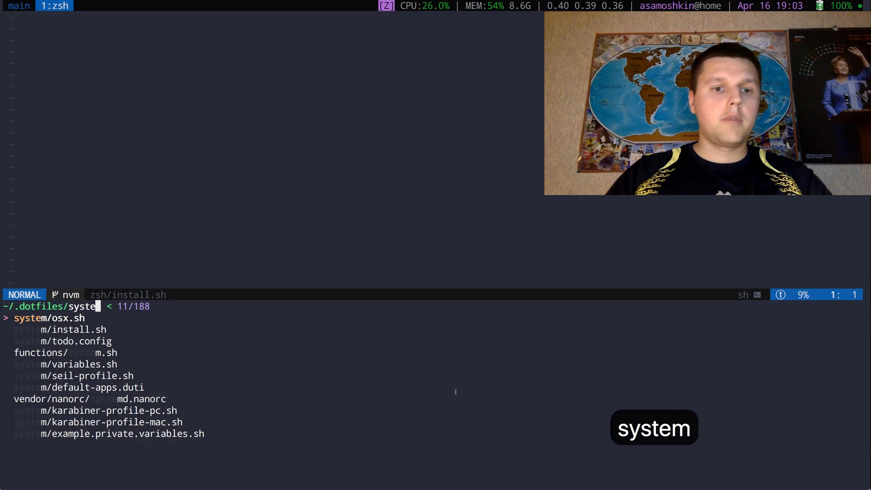
{"action": "type", "text": "var"}
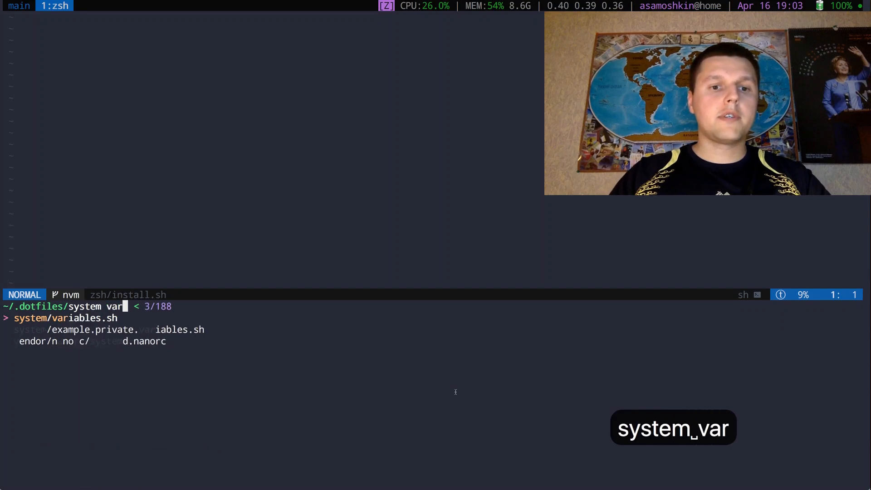
{"action": "key", "text": "Return"}
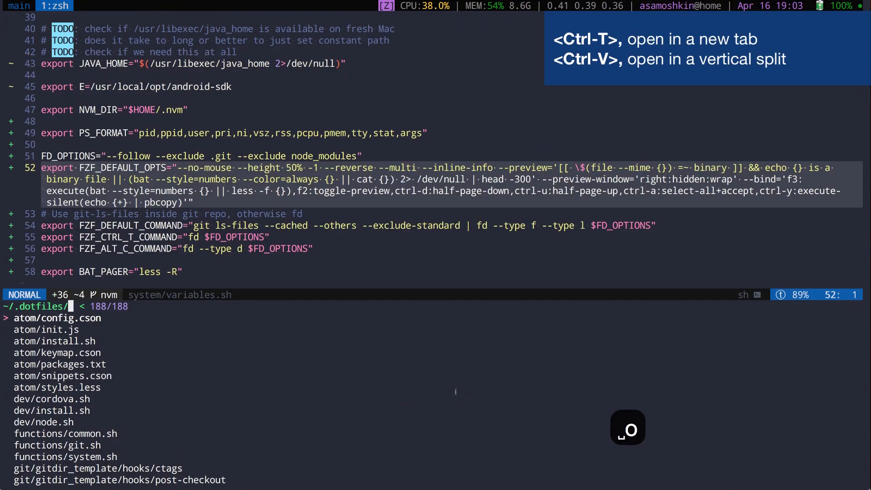
- Open atom/config.cson in a vertical split from the finder
{"action": "key", "text": "ctrl+v"}
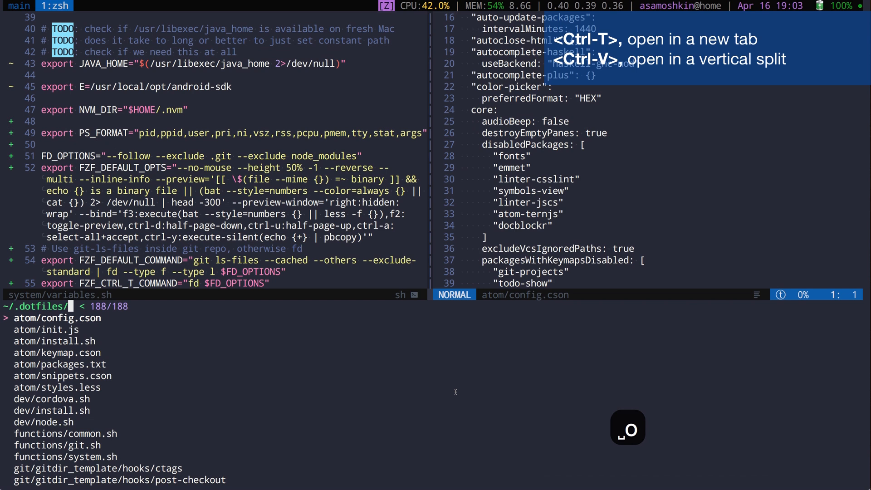
{"action": "key", "text": "ctrl+t"}
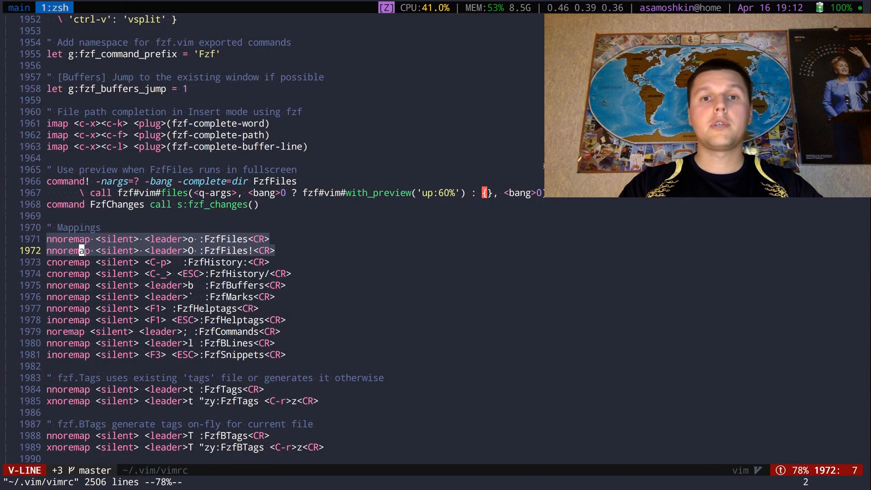
{"action": "key", "text": "cmd+tab"}
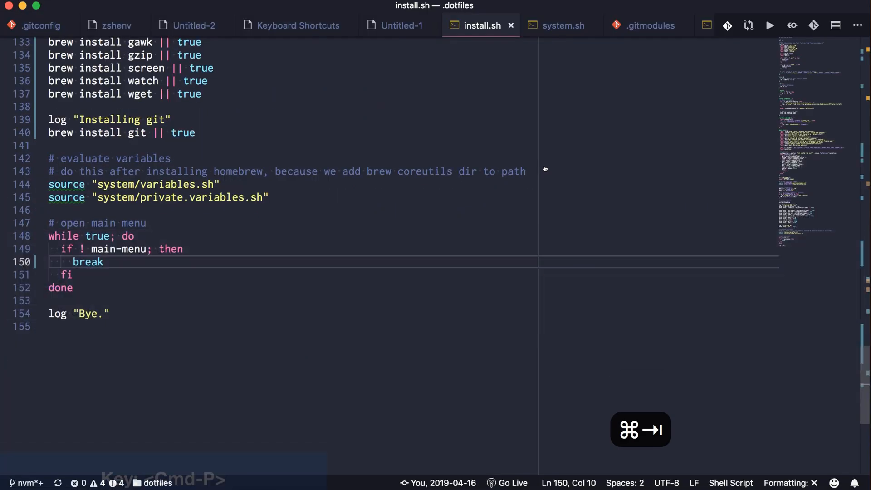
{"action": "type", "text": "var"}
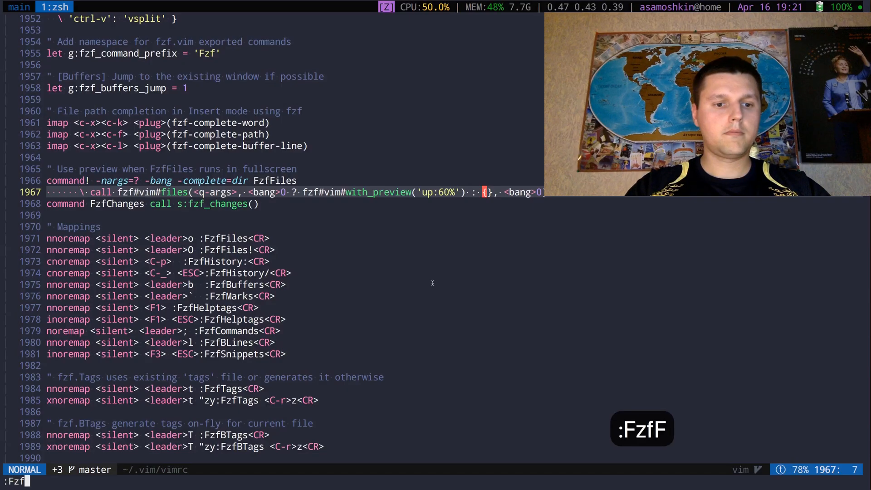
- Filter the previewed file picker with 'var', then launch the fullscreen :FzfFiles! variant
{"action": "key", "text": "Return"}
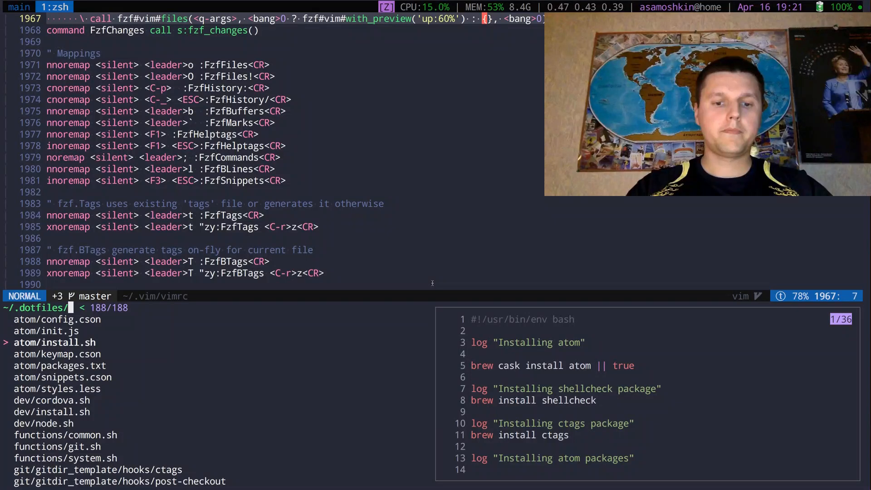
{"action": "type", "text": "var"}
{"action": "type", "text": ":F"}
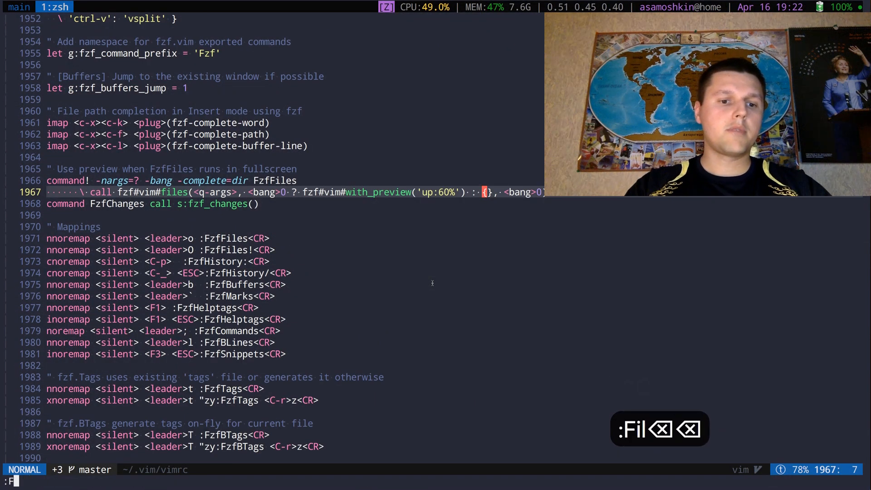
{"action": "type", "text": "zfFiles!"}
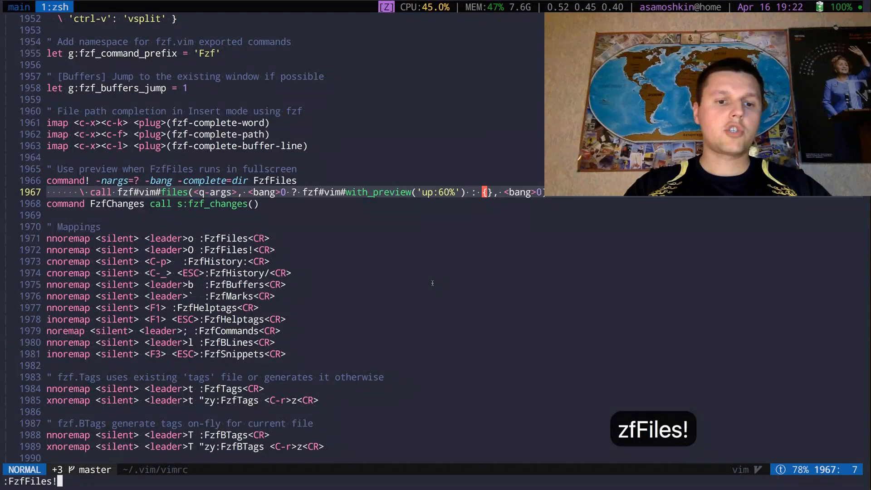
{"action": "key", "text": "Return"}
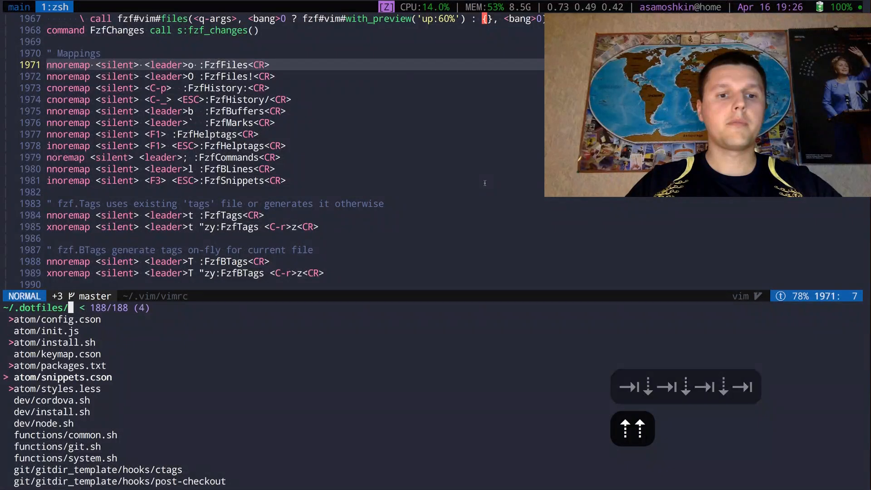
- Load the four marked atom dotfiles as buffers and confirm them in the :ls buffer listing
{"action": "key", "text": "Return"}
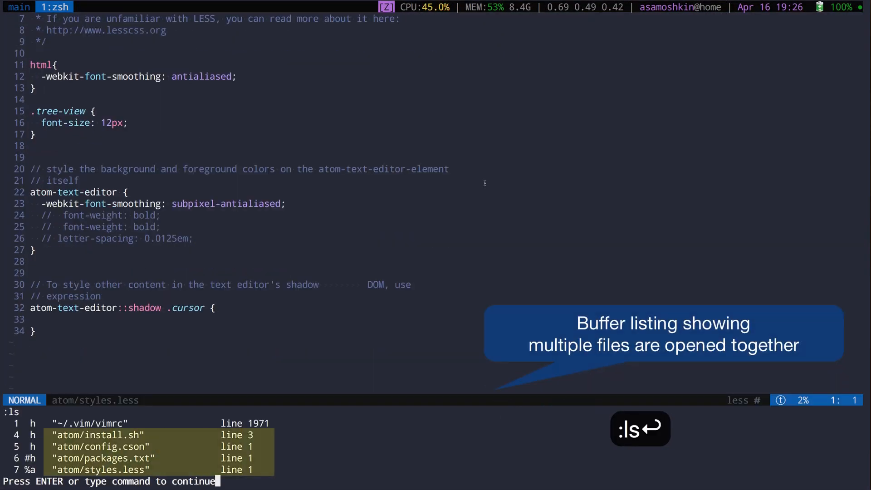
{"action": "key", "text": "Return"}
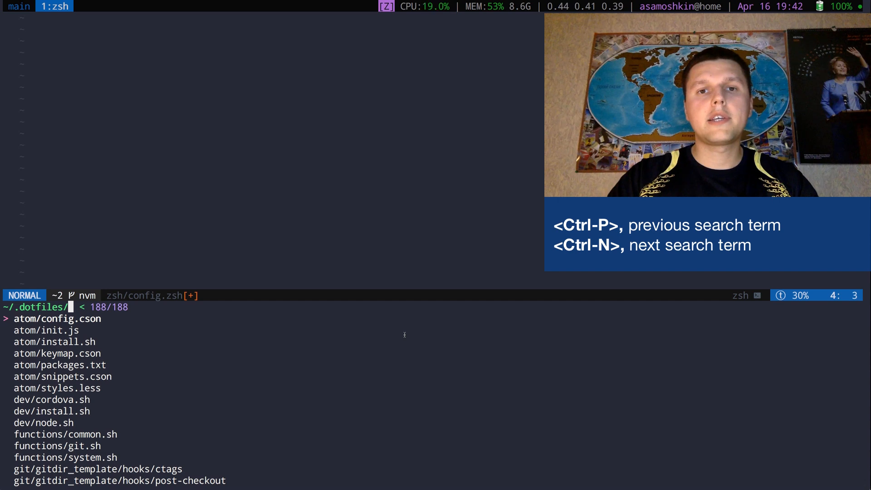
- Open system/variables.sh via the 'var' match, then jump back twice through zsh/config.zsh to an empty buffer
{"action": "type", "text": "var"}
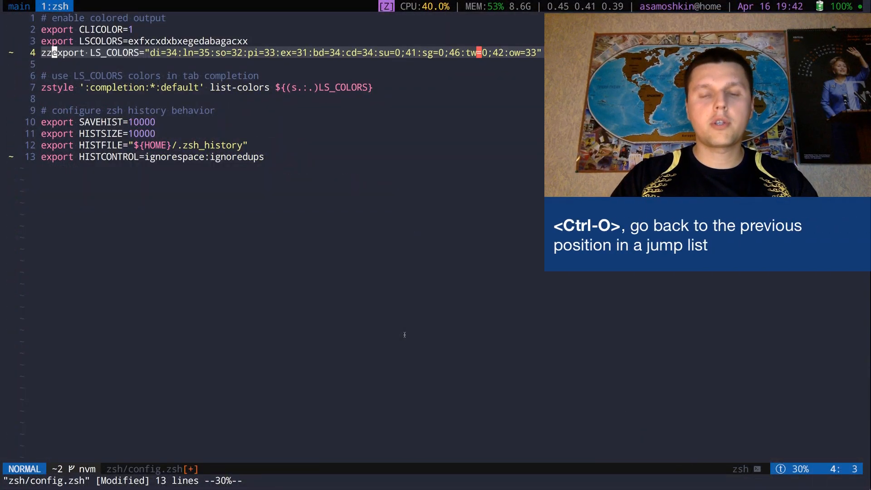
{"action": "key", "text": "ctrl+o"}
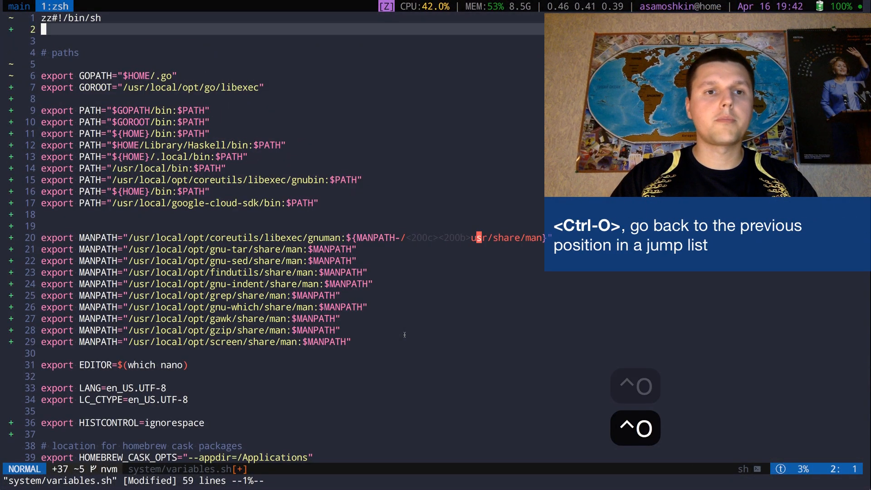
{"action": "key", "text": "ctrl+o"}
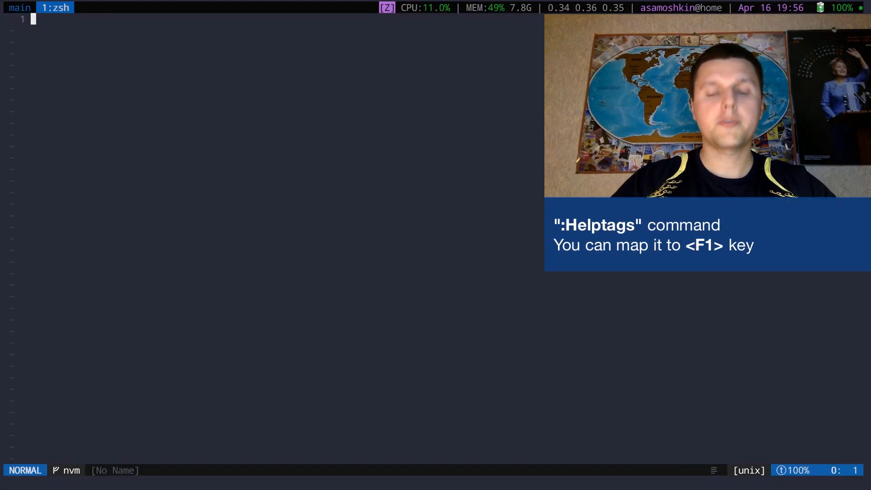
- List all 11,338 Vim help tags with :FzfHelptags and filter them by 'ba'
{"action": "type", "text": ":FzfHelp"}
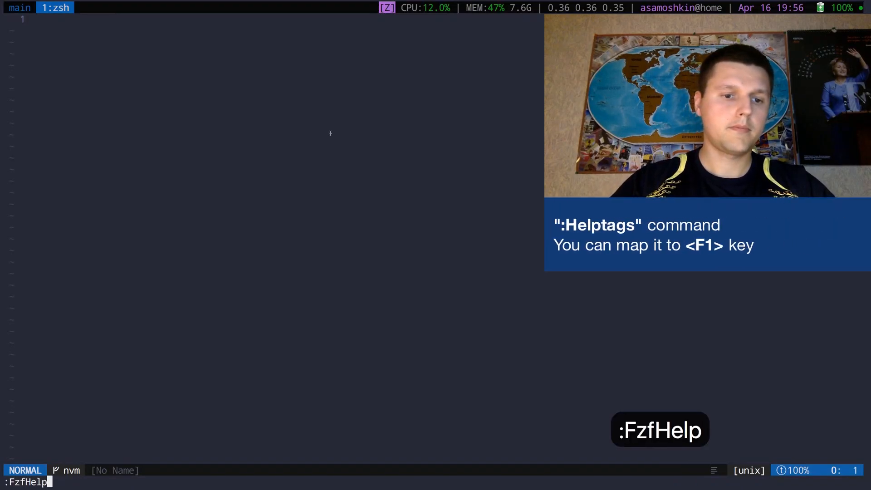
{"action": "key", "text": "Return"}
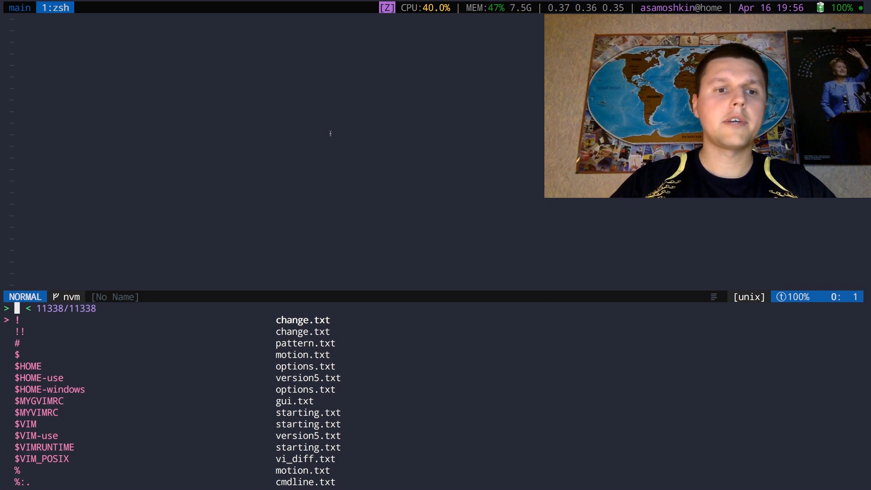
{"action": "type", "text": "ba"}
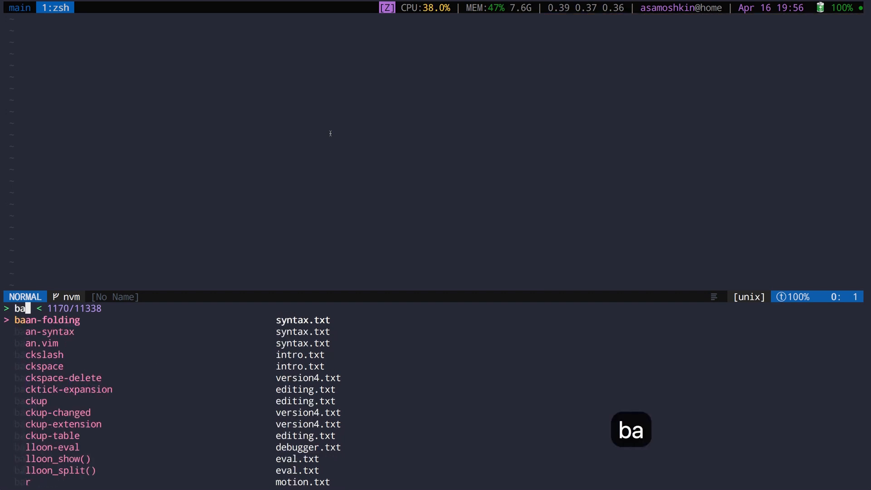
{"action": "key", "text": "backspace"}
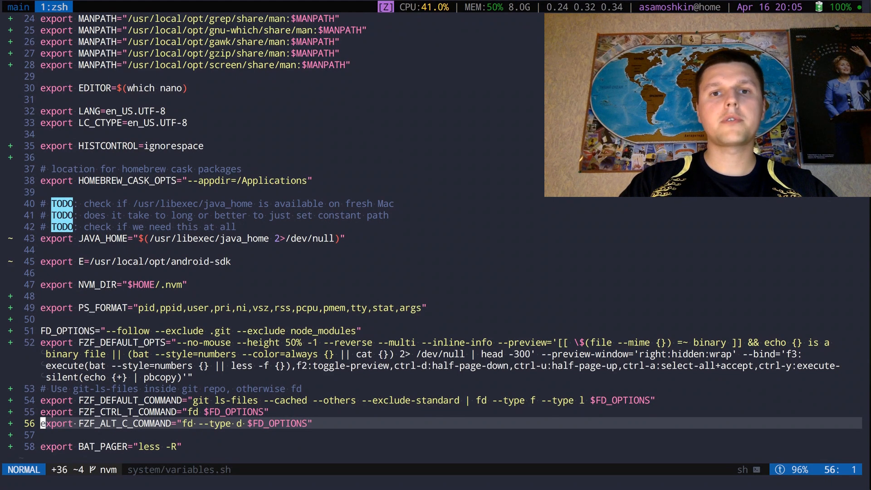
- Check open buffers with :ls, then switch to atom/snippets.cson via :FzfBuffers filtered by 'sni'
{"action": "type", "text": ":ls"}
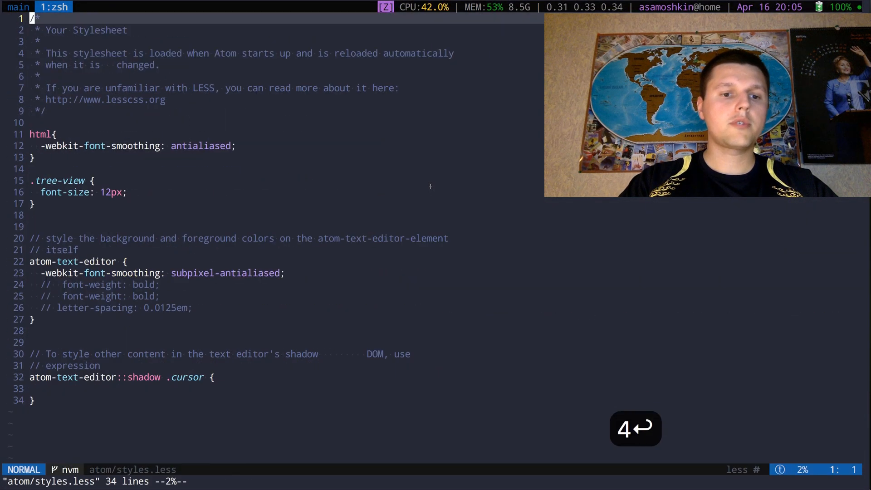
{"action": "type", "text": ":Fzf"}
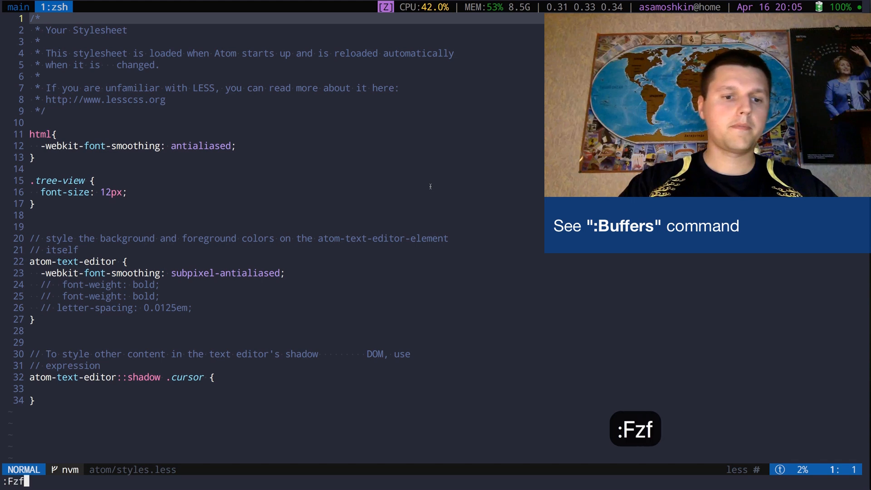
{"action": "key", "text": "Return"}
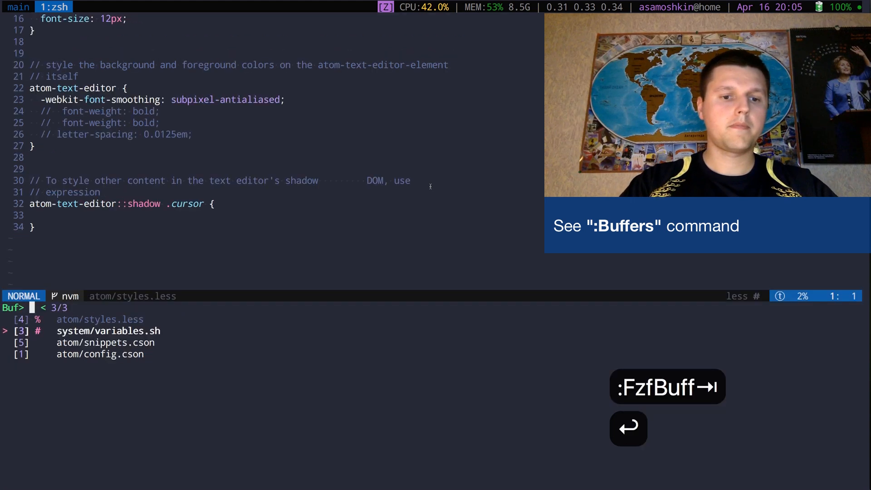
{"action": "type", "text": "sni"}
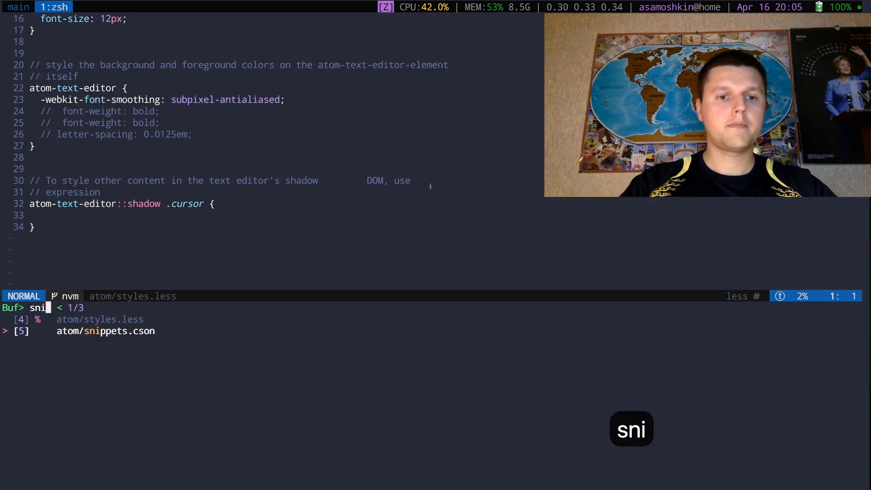
{"action": "key", "text": "Return"}
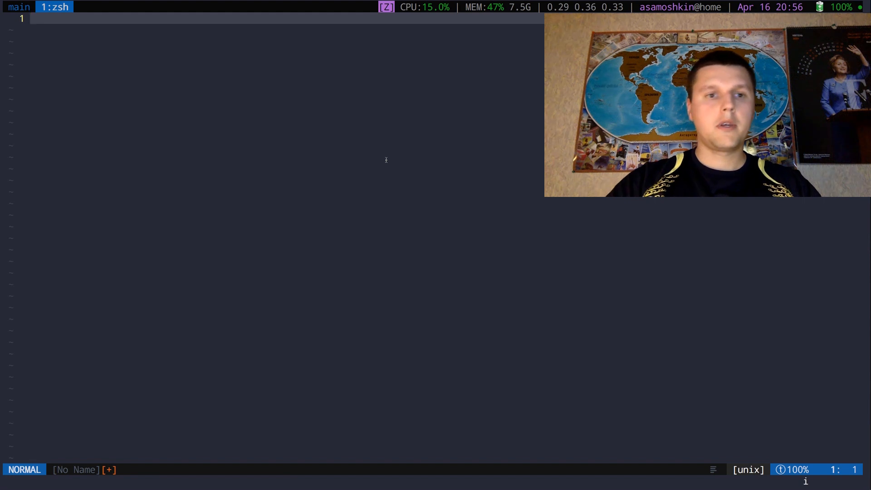
- Enter the line source './system/ in the empty buffer for fzf path completion
{"action": "type", "text": "source './sy"}
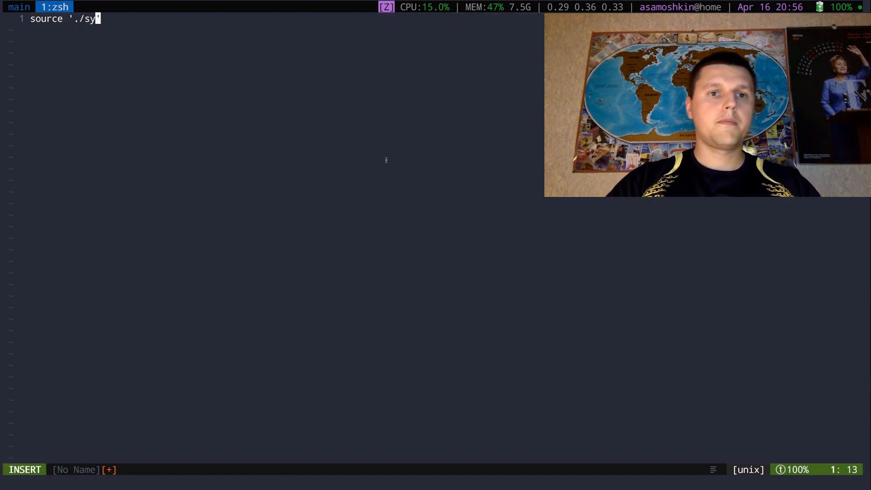
{"action": "type", "text": "stem/"}
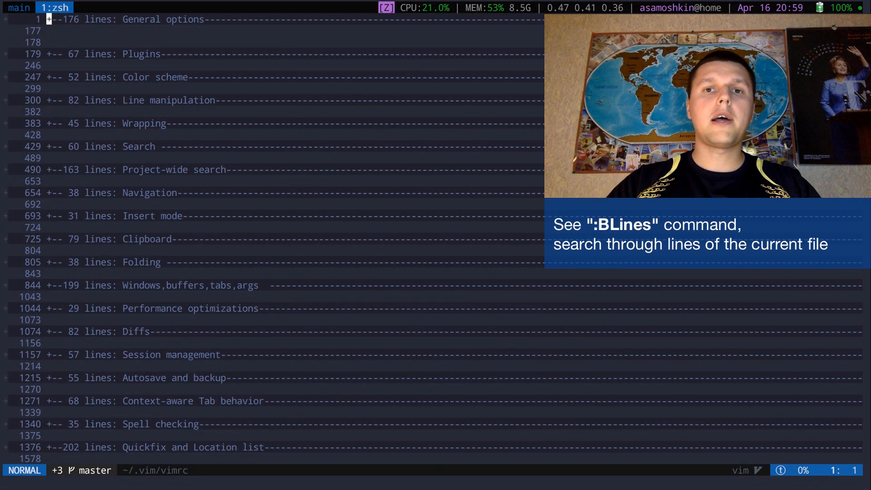
- Search the 2,759-line vimrc with :FzfBLines for 'aug' and land on augroup aug_cursor_line at line 62
{"action": "type", "text": ":Fzf"}
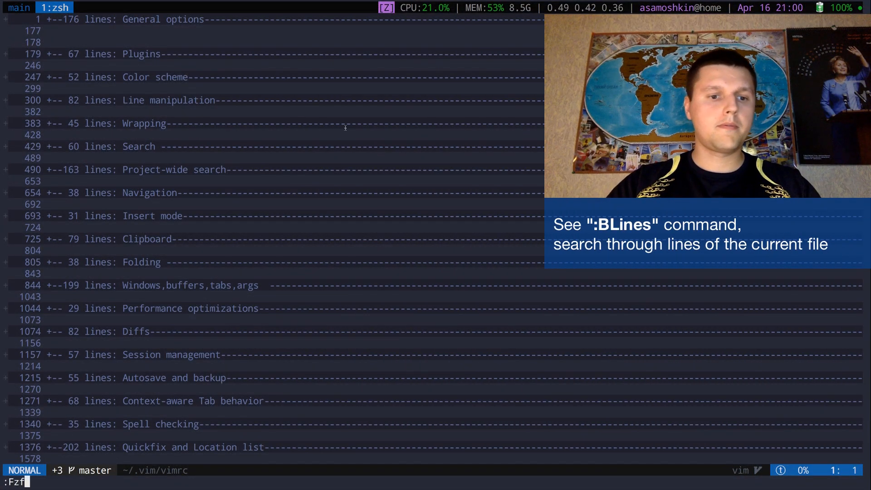
{"action": "key", "text": "Return"}
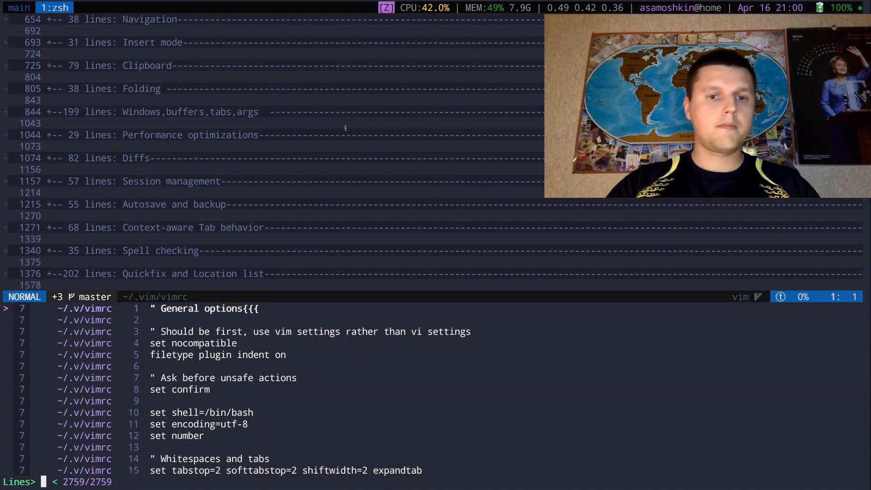
{"action": "type", "text": "aug"}
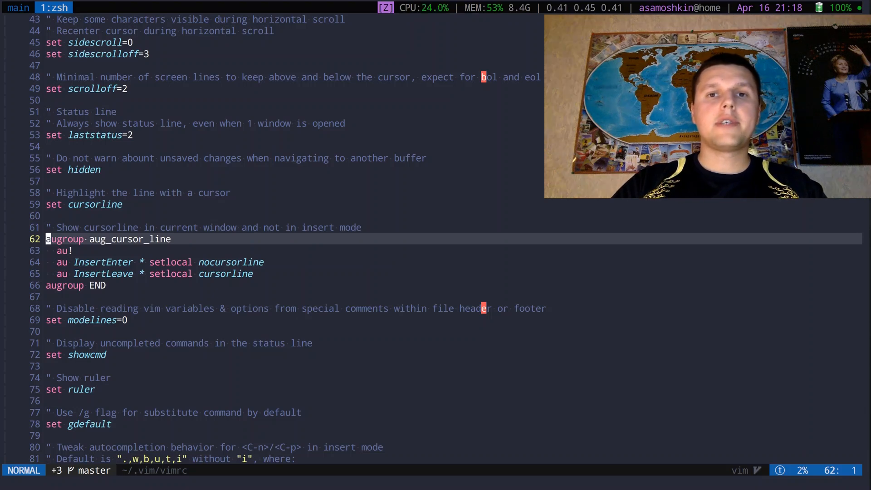
- Grep the dotfiles for 'alias' with :GrepFzf (91 matches) and narrow them with 'zsh'
{"action": "type", "text": ":GrepFzf alias"}
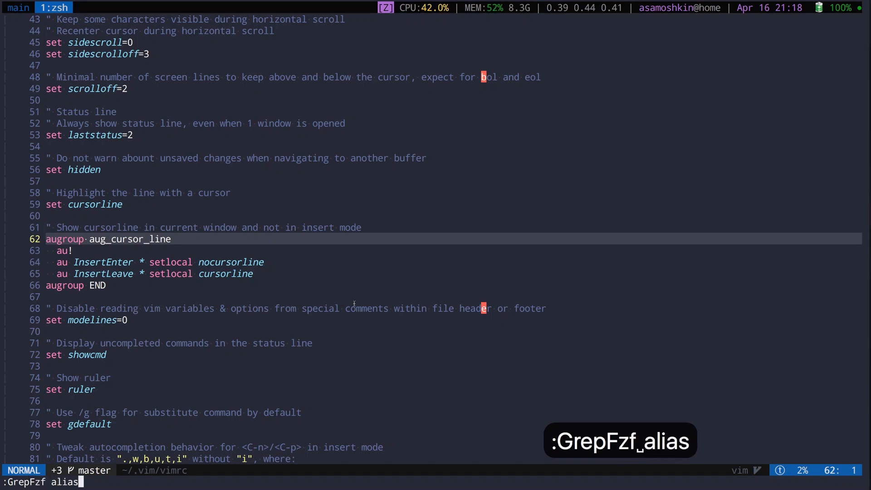
{"action": "key", "text": "Return"}
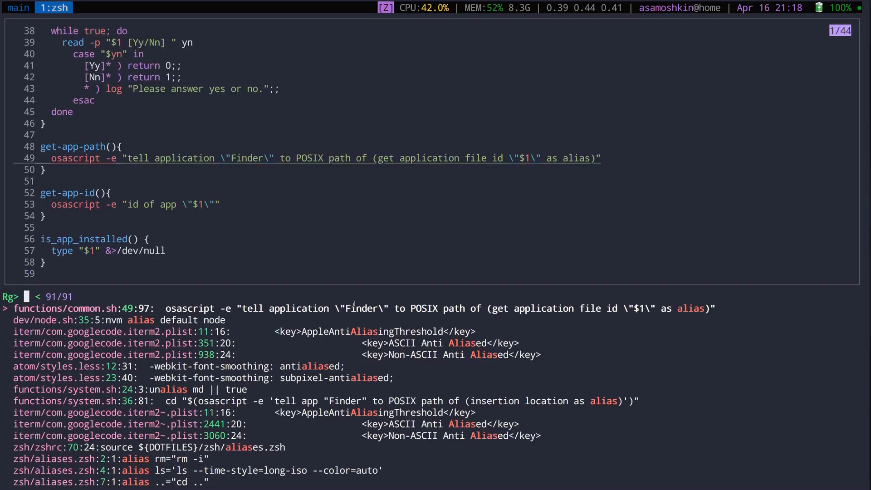
{"action": "type", "text": "z"}
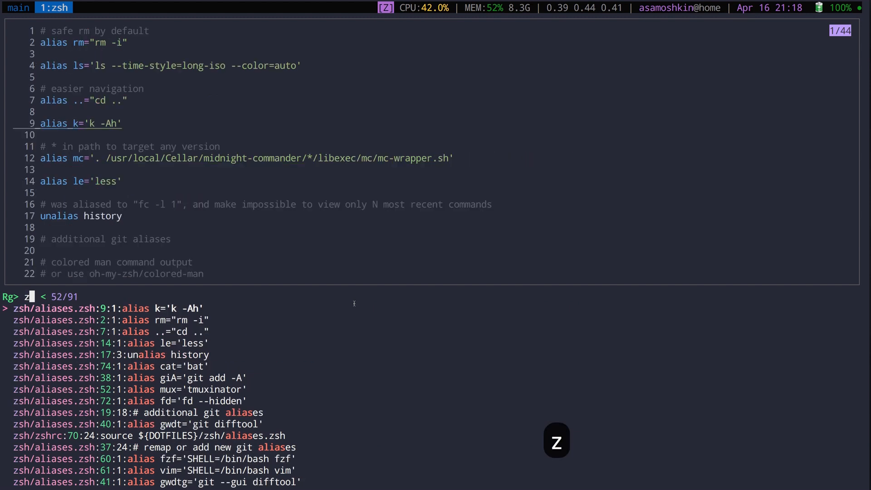
{"action": "type", "text": "sh"}
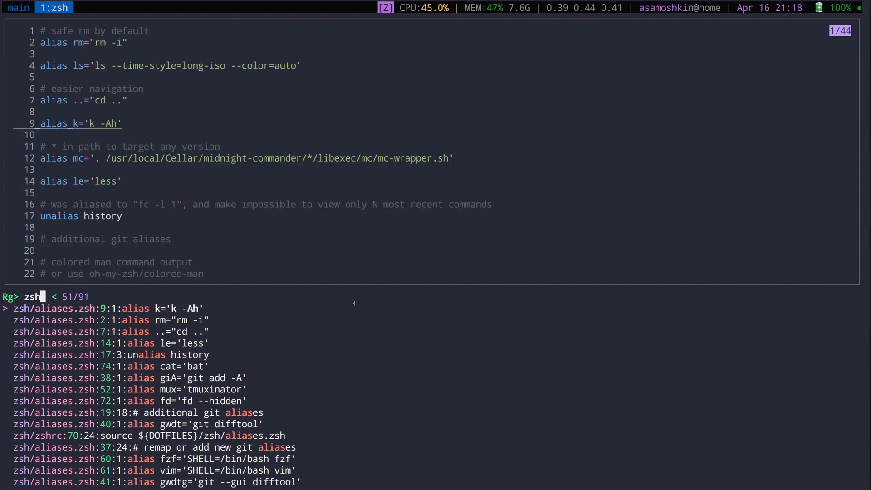
{"action": "scroll", "scroll_direction": "down", "scroll_amount": 3}
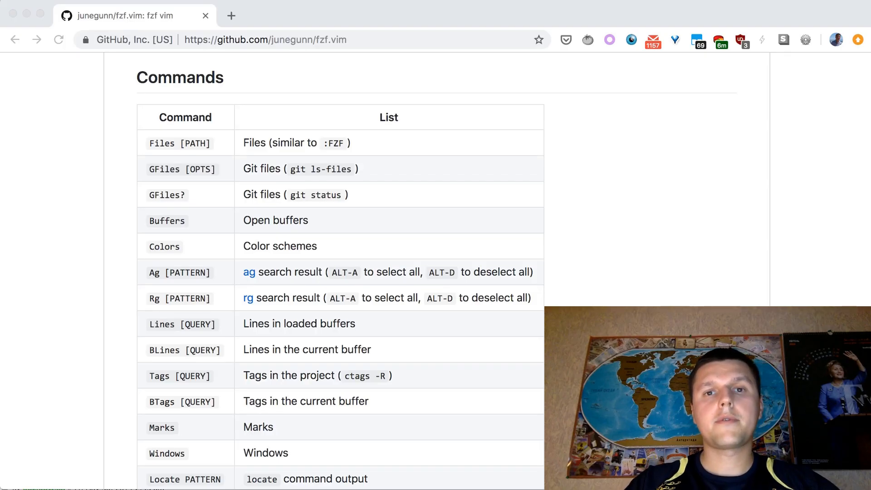
- Scroll the README Commands table past the History, Snippets, Commands, Filetypes and Colors rows
{"action": "scroll", "scroll_direction": "down", "scroll_amount": 3}
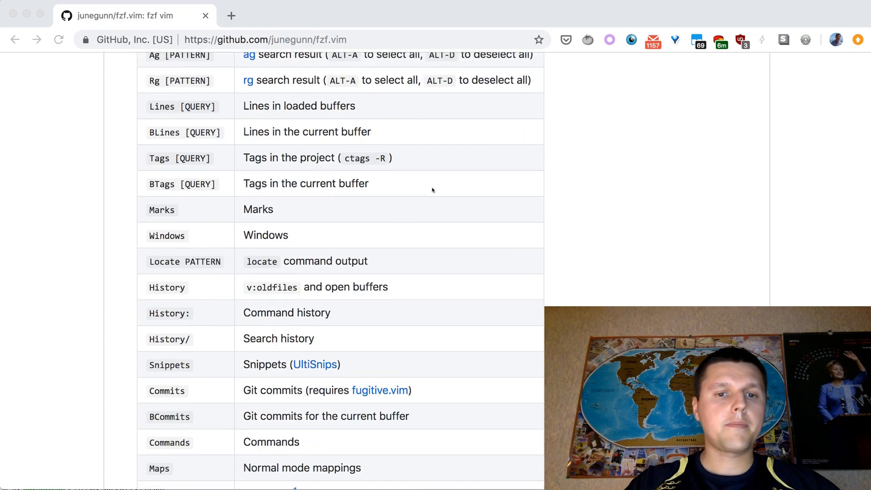
{"action": "scroll", "scroll_direction": "down", "scroll_amount": 3}
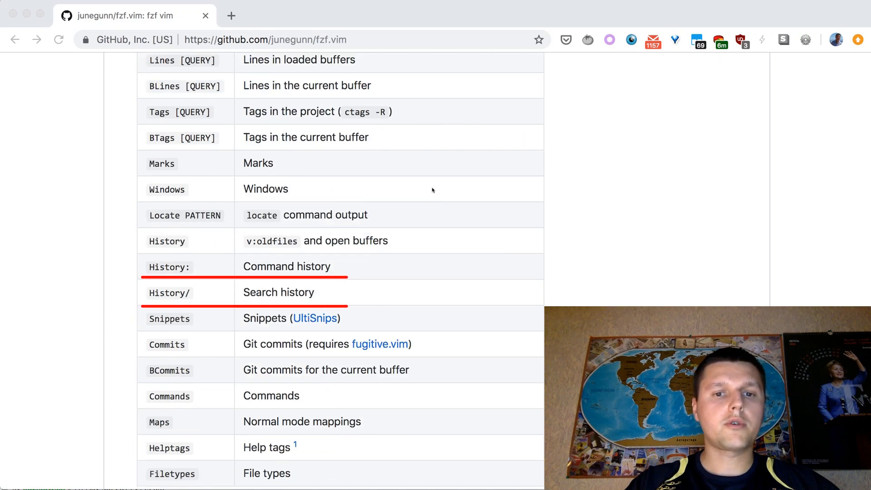
{"action": "scroll", "scroll_direction": "down", "scroll_amount": 3}
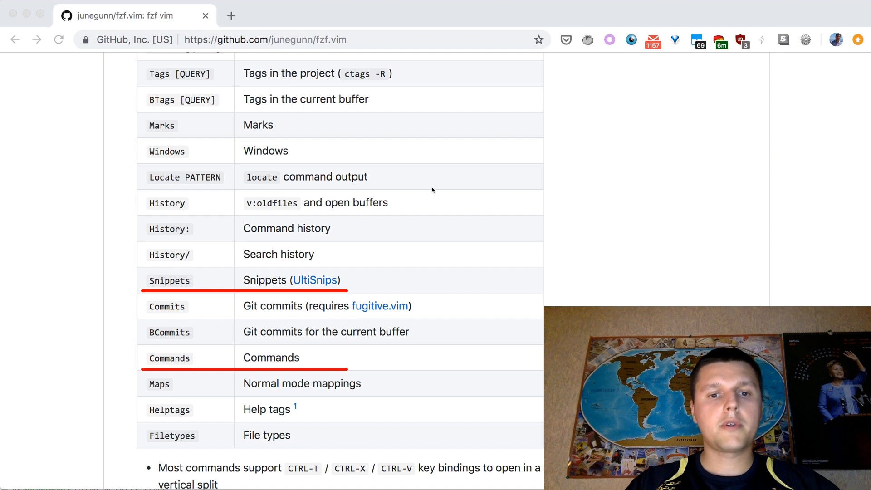
{"action": "scroll", "scroll_direction": "down", "scroll_amount": 3}
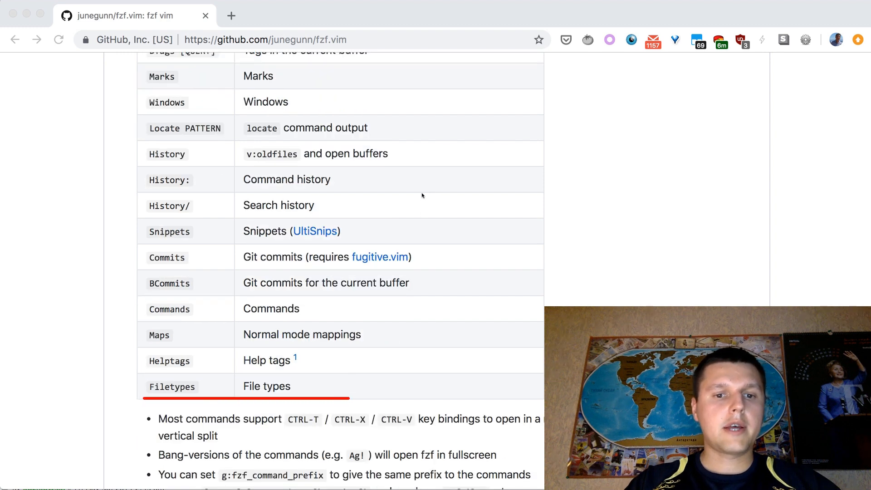
{"action": "scroll", "scroll_direction": "up", "scroll_amount": 3}
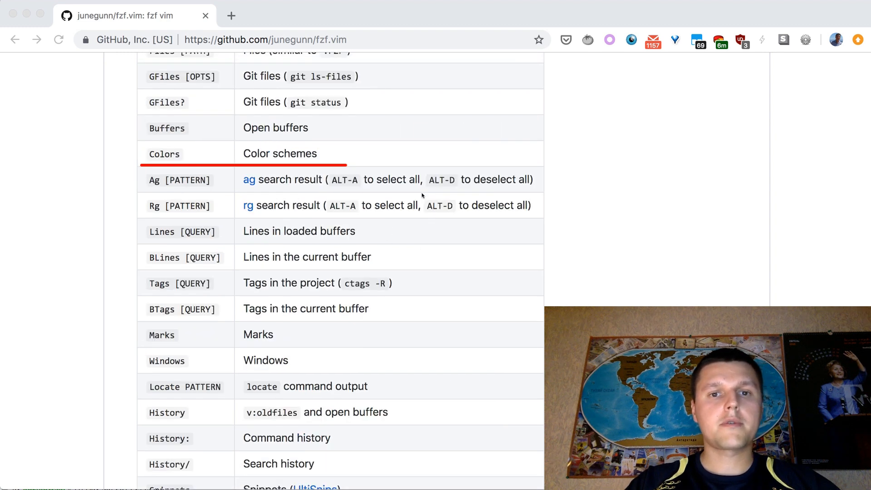